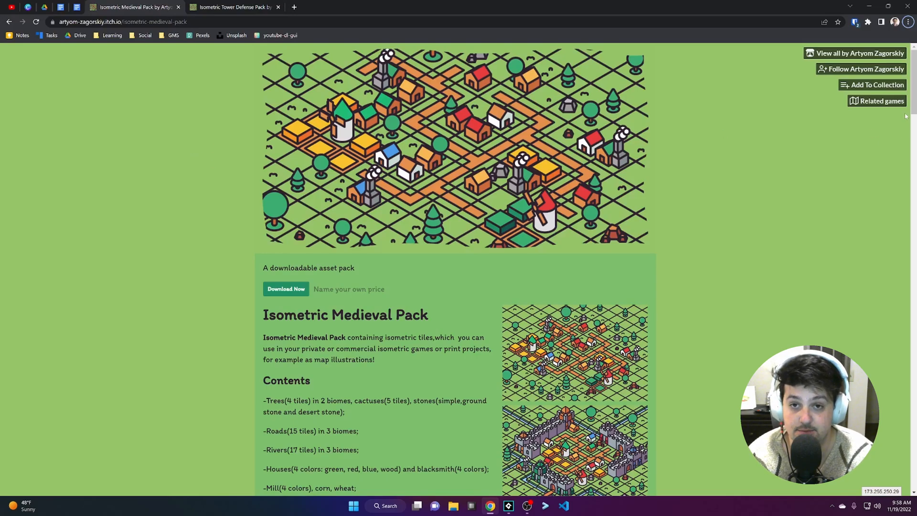
- Scroll through the Isometric Medieval Pack page, then the Tower Defense Pack page
scroll("down", 3)
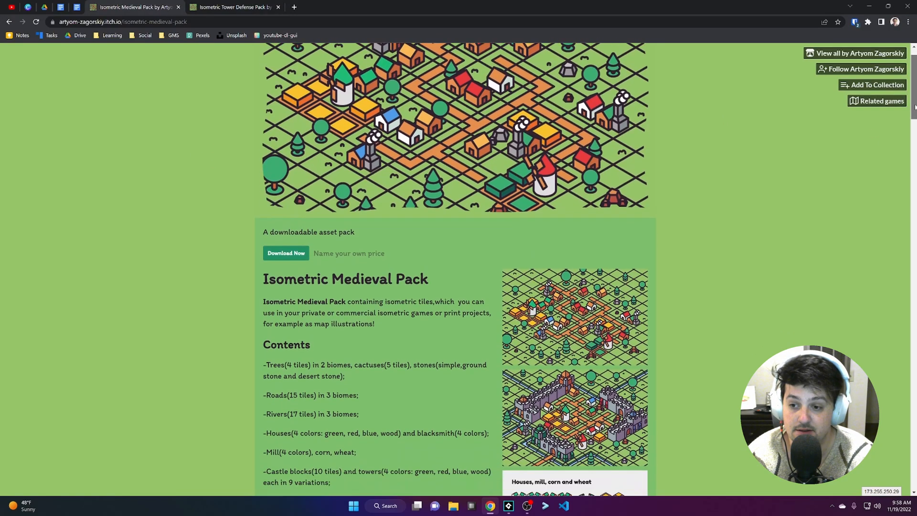
scroll("down", 3)
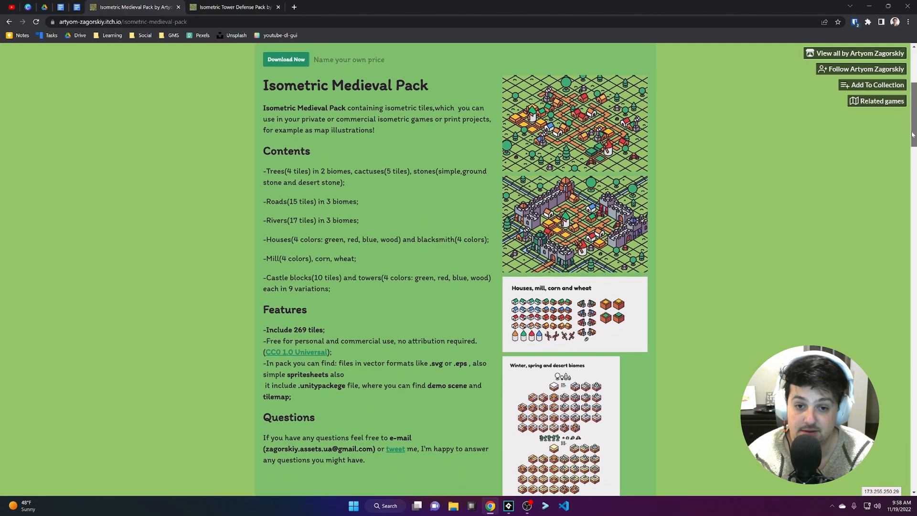
mouse_move(662, 233)
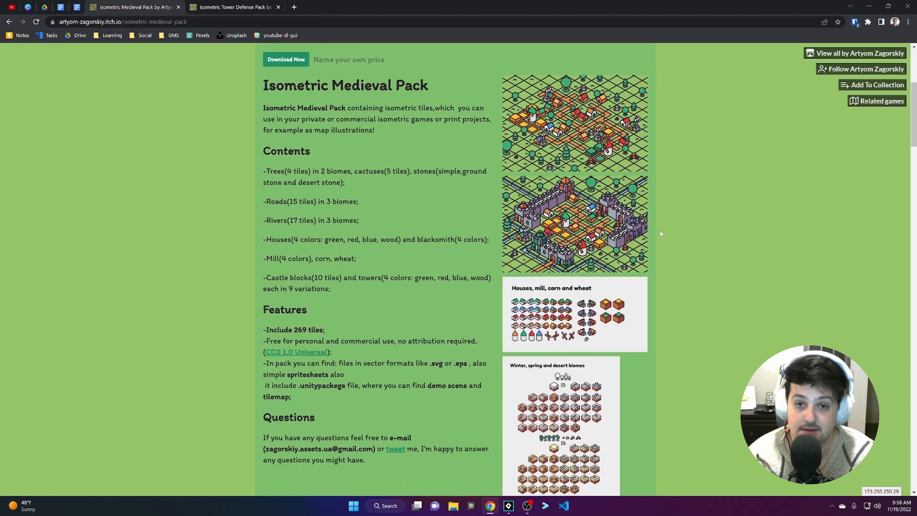
left_click(234, 7)
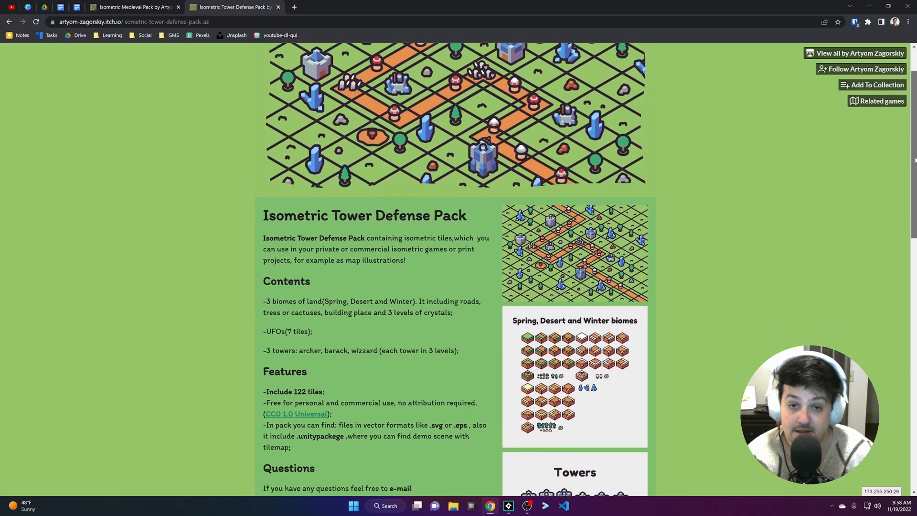
scroll("down", 3)
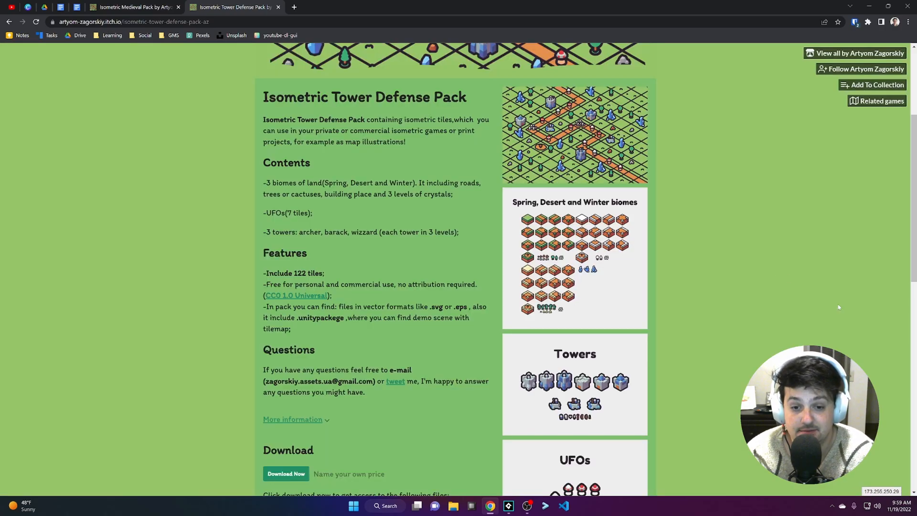
scroll("down", 3)
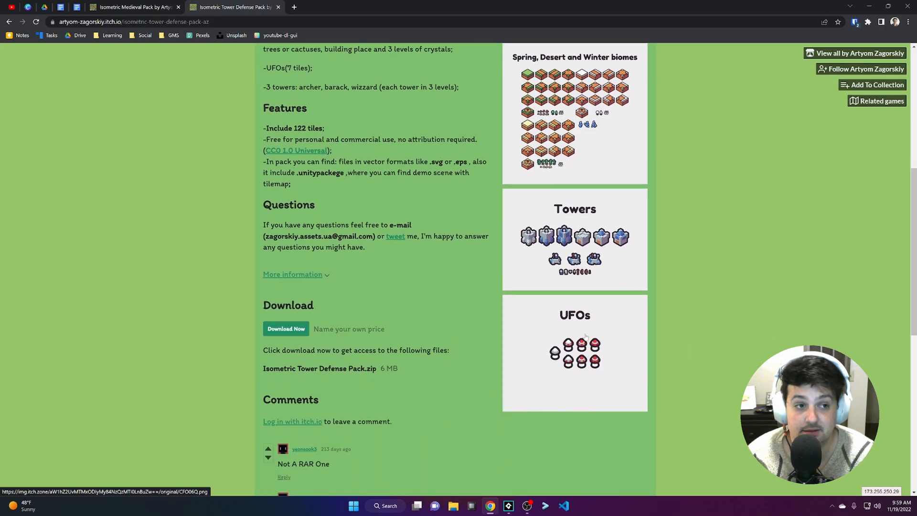
- View the UFOs preview image, then download the Isometric Tower Defense Pack zip
left_click(574, 353)
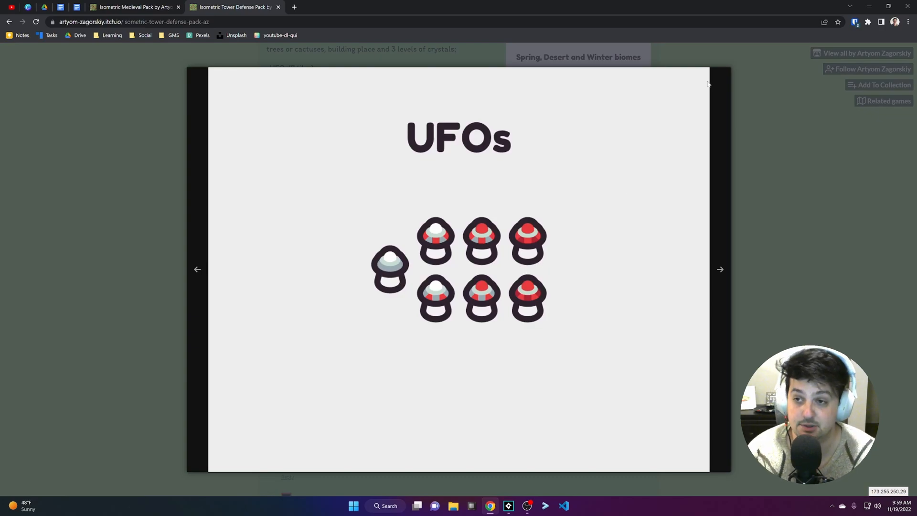
left_click(708, 84)
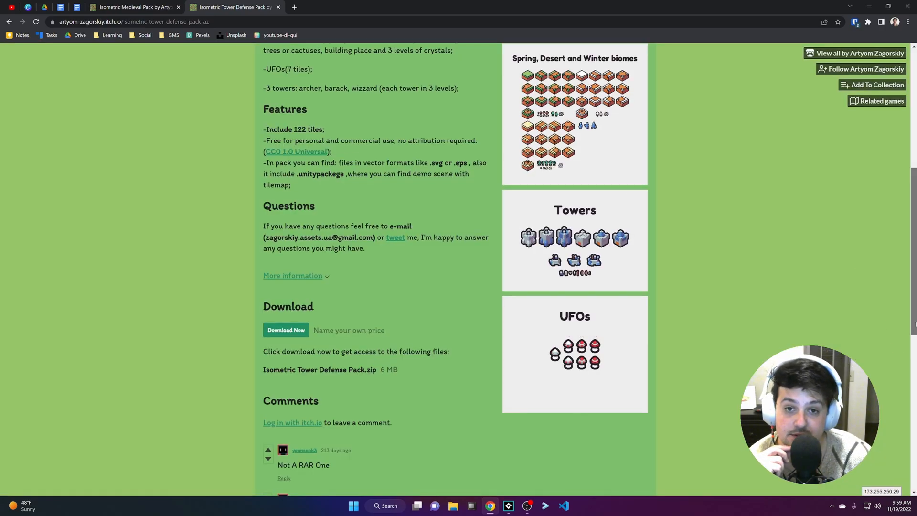
left_click(285, 330)
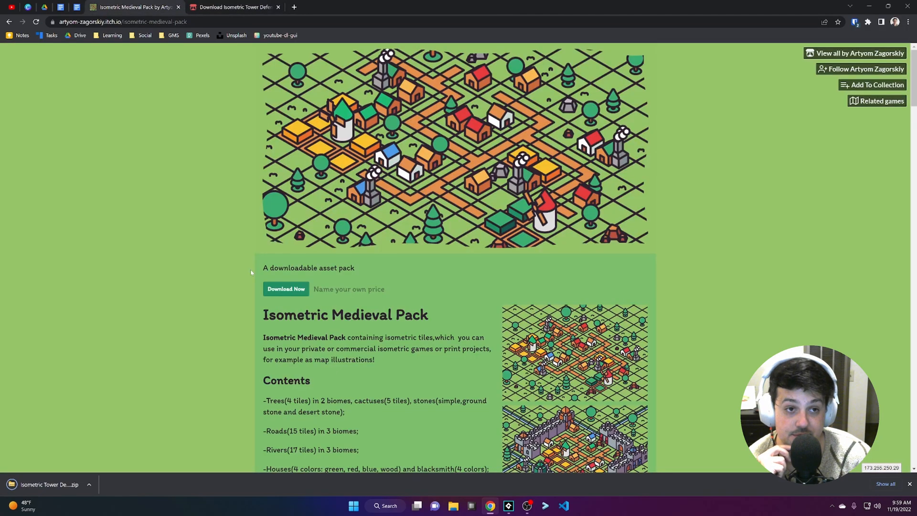
- Open the Isometric Tower Defense Pack zip from Downloads to show the pack folder
left_click(286, 288)
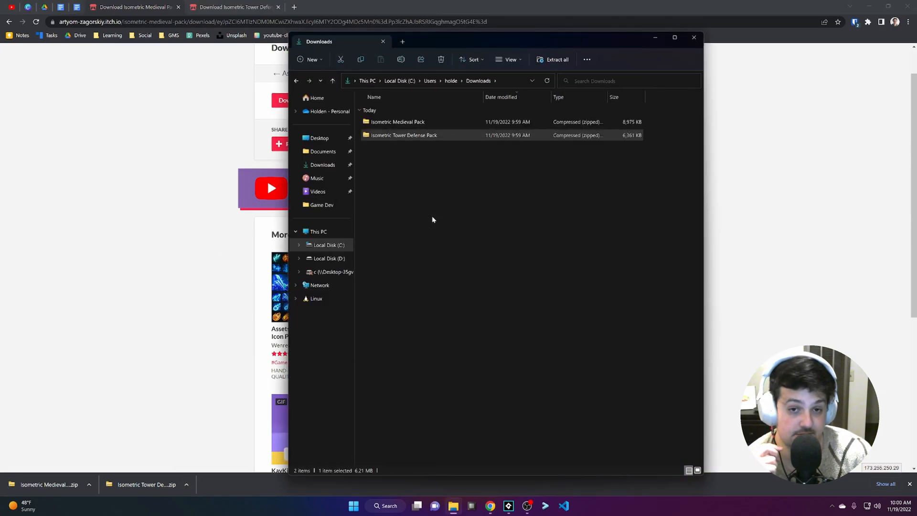
double_click(404, 135)
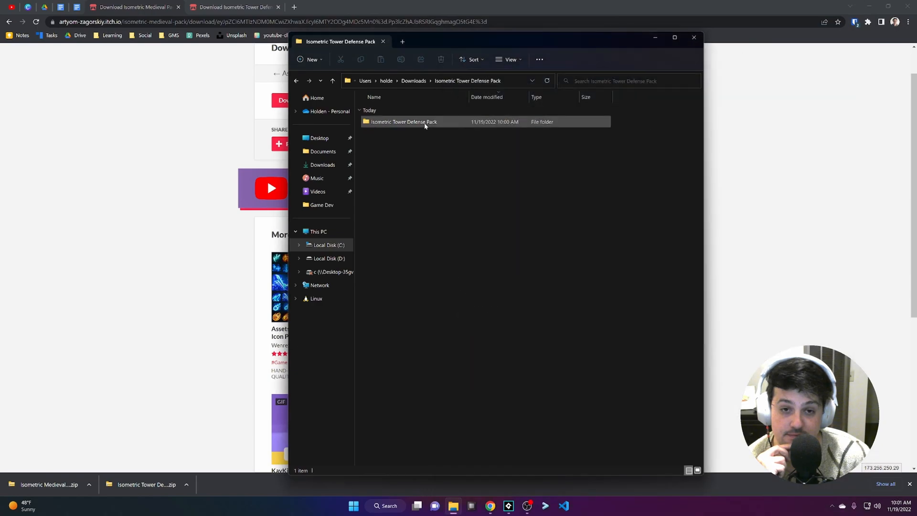
left_click(507, 505)
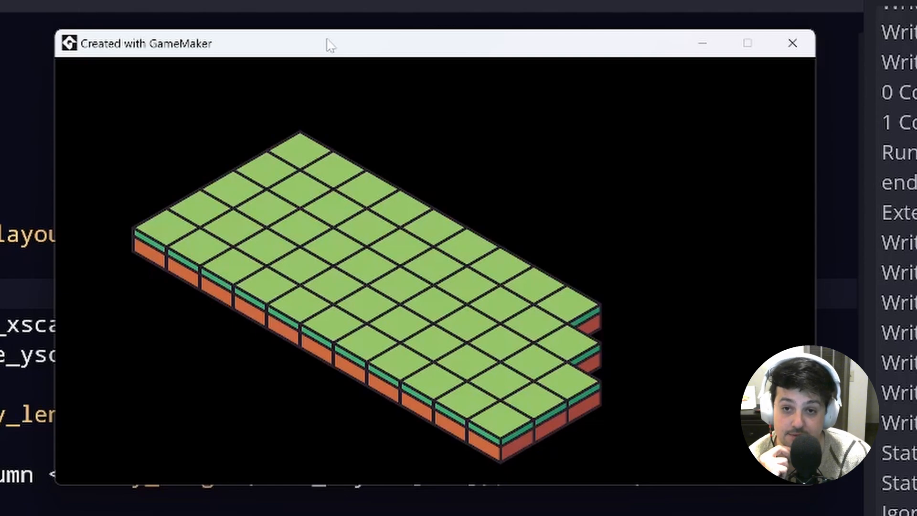
mouse_move(491, 301)
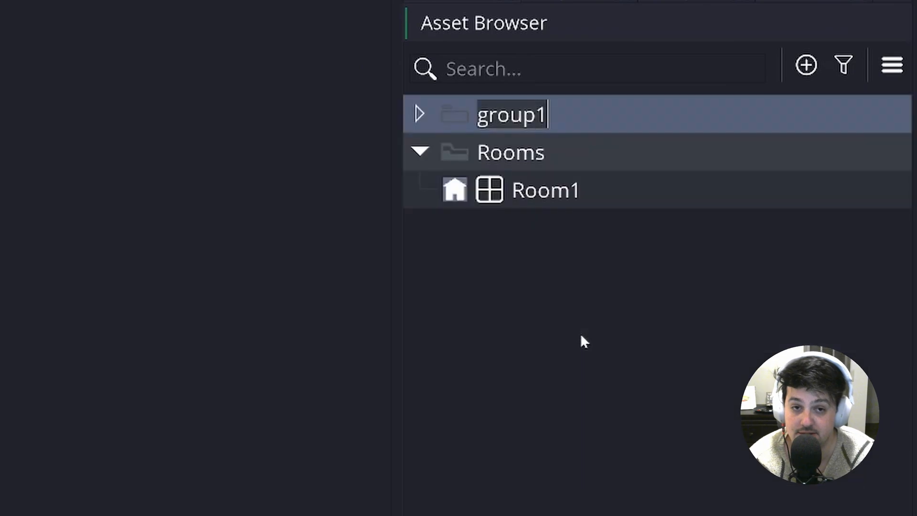
- Name a new group Terrain and import grass.png from Landscape tiles as GrassSprite
type("Terrain")
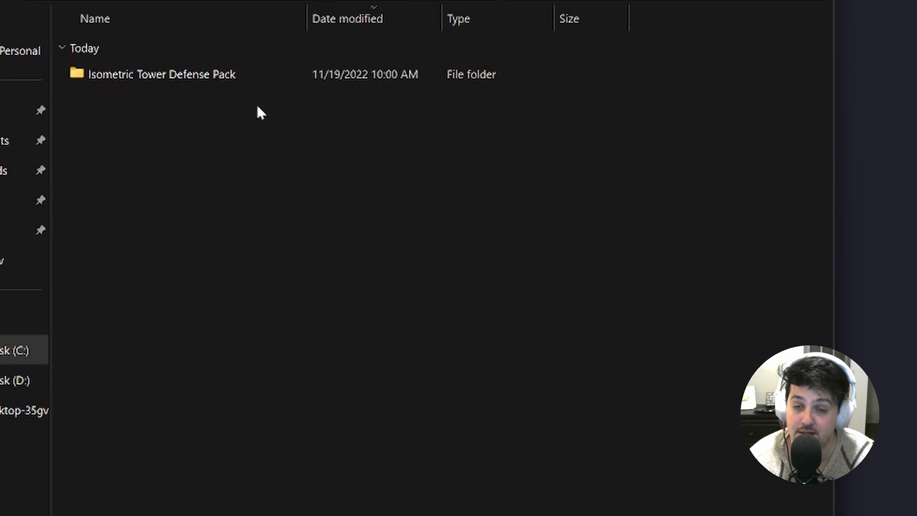
double_click(161, 73)
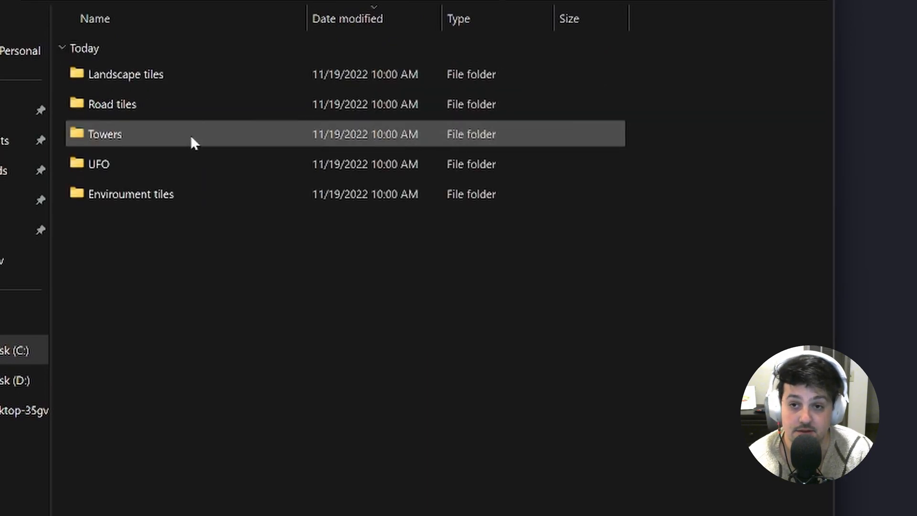
double_click(125, 73)
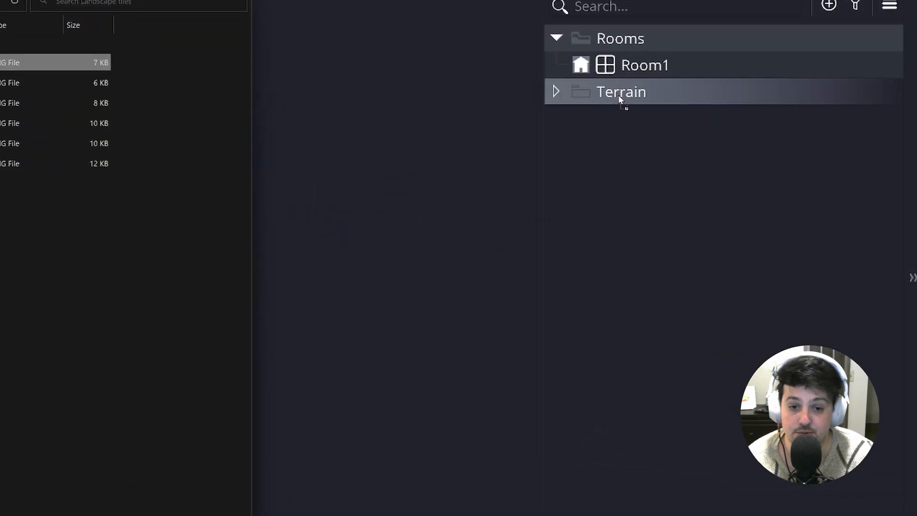
left_click(555, 92)
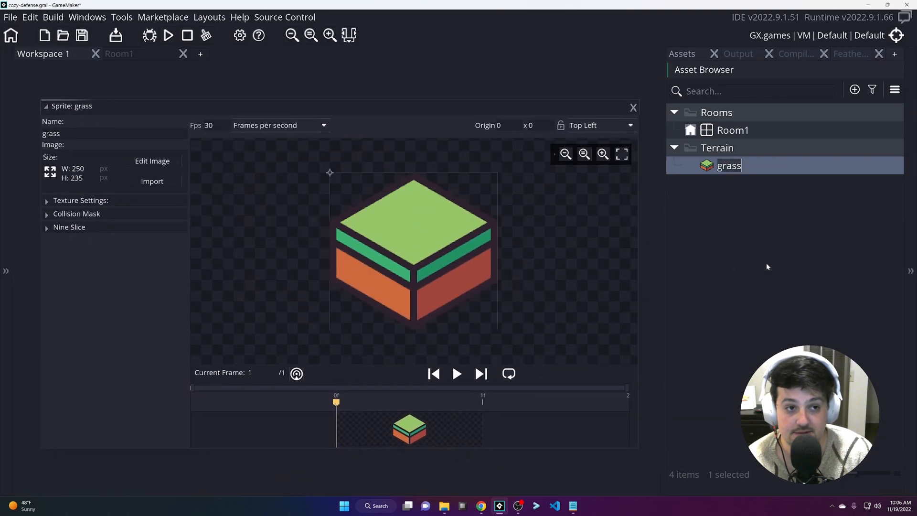
type("GrassSprite")
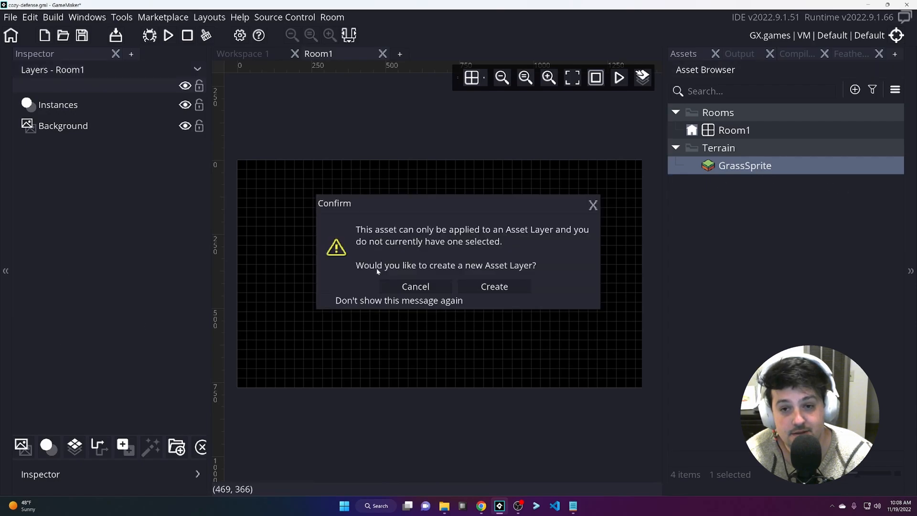
- Create the asset layer and fit four GrassSprite tiles into a 2x2 isometric patch
left_click(494, 286)
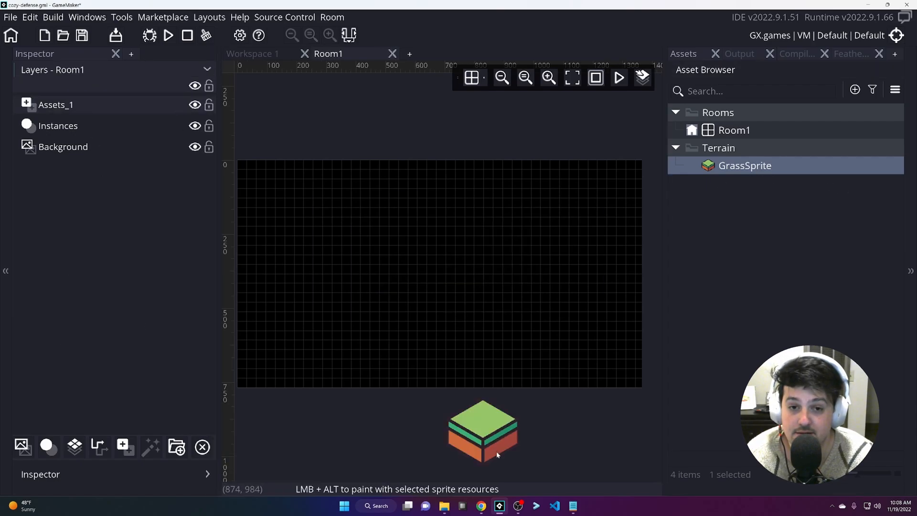
left_click(426, 306)
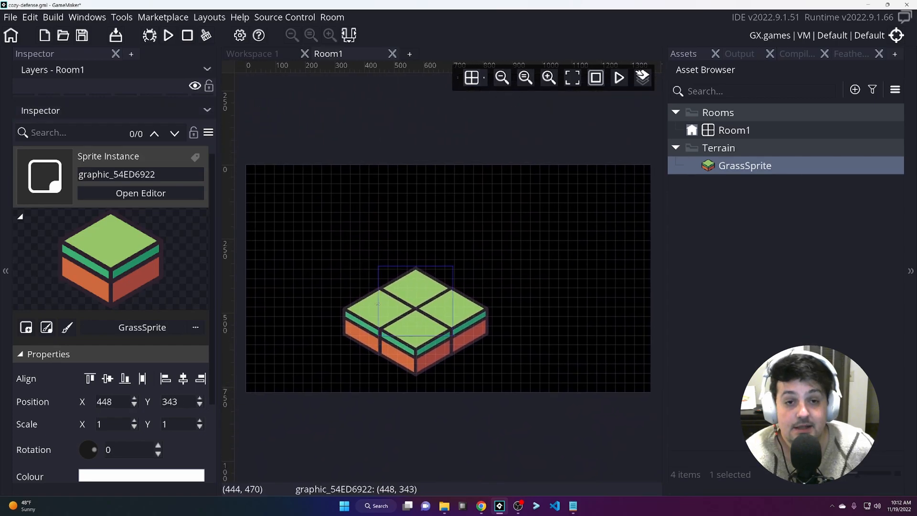
left_click_drag(416, 316, 374, 310)
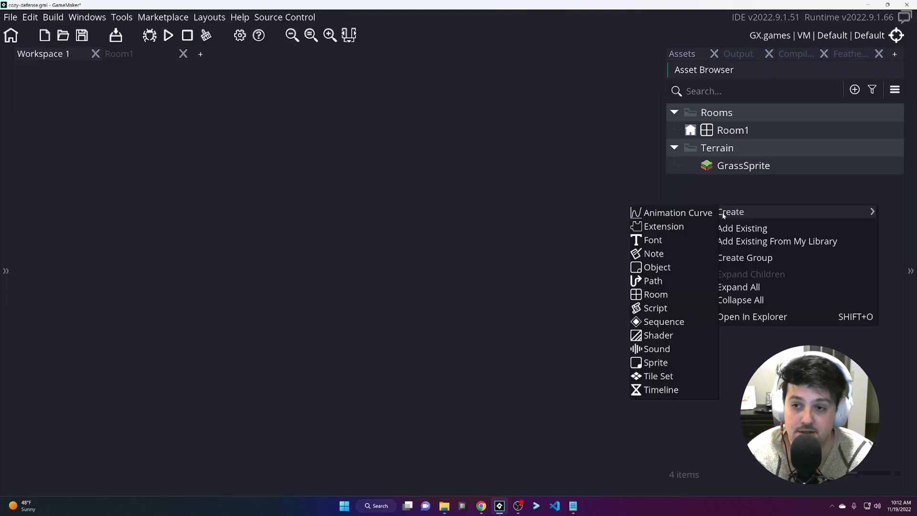
mouse_move(657, 267)
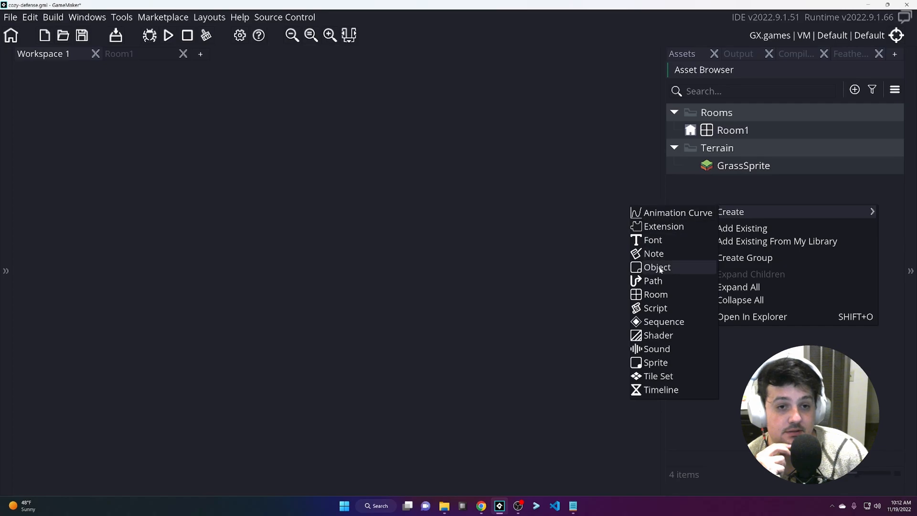
- Create object MapController with a Create event, maximise its code, and test-run
left_click(658, 266)
type("MapController")
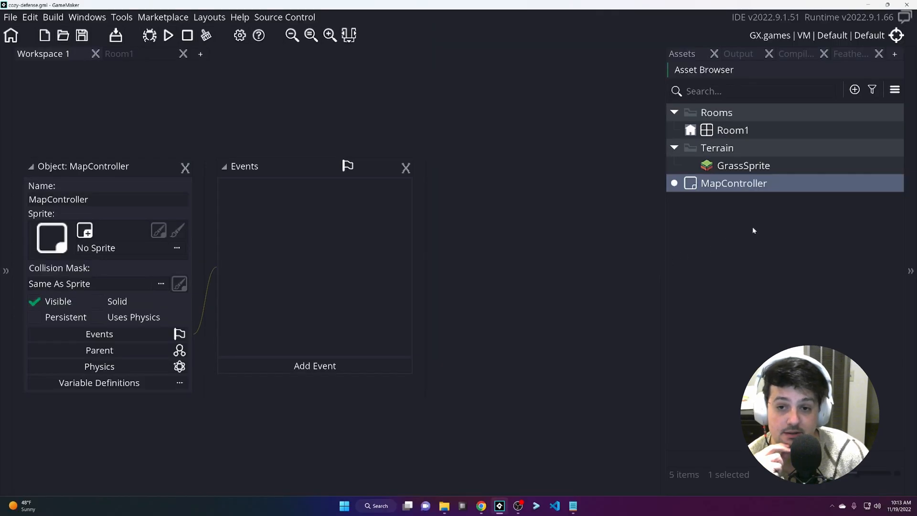
left_click(314, 366)
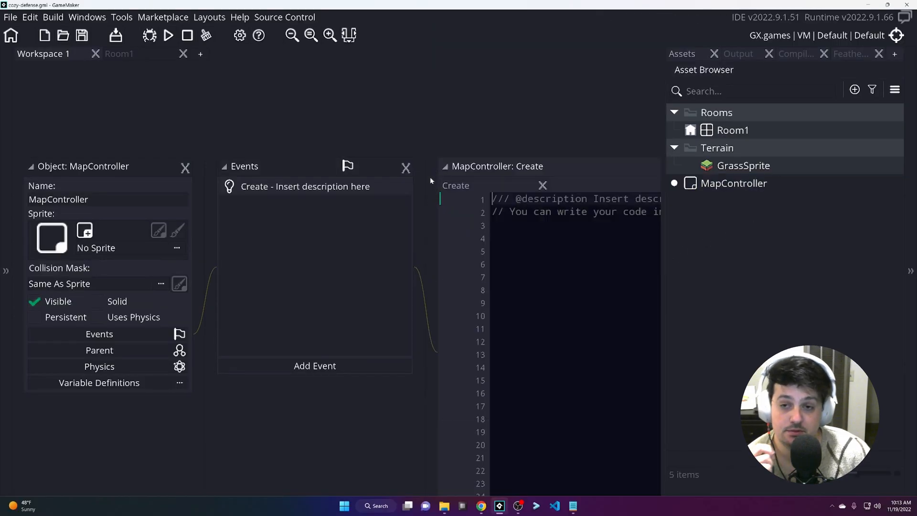
left_click(635, 71)
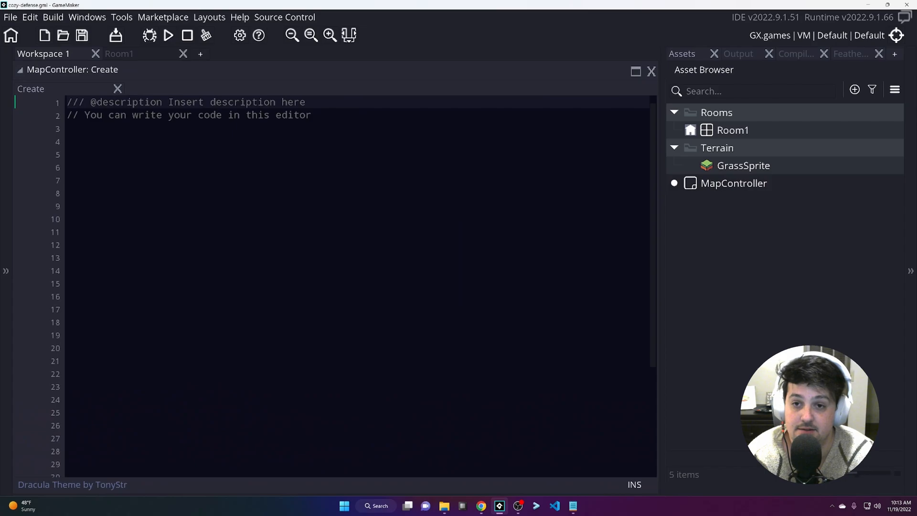
left_click(168, 35)
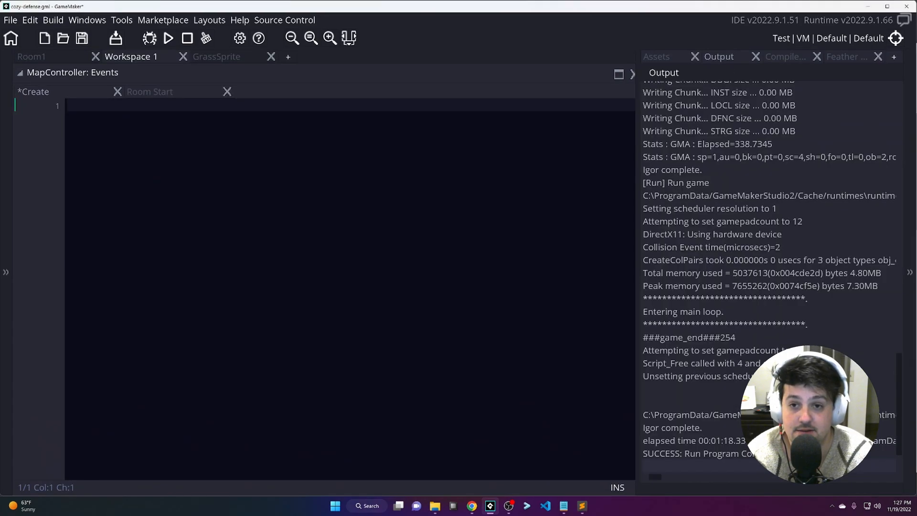
- Write function draw_map() whose body gets var tile_layout from make_map_layout()
type("function")
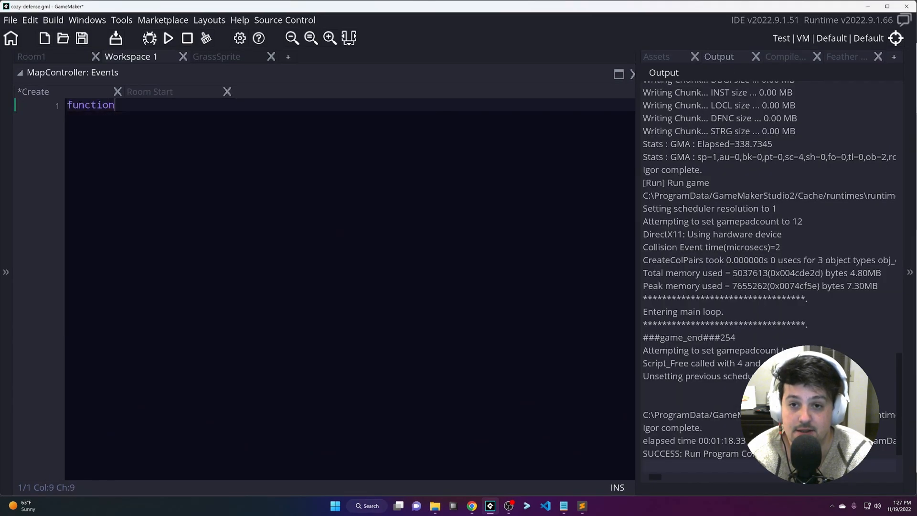
type("draw_map(")
type("//")
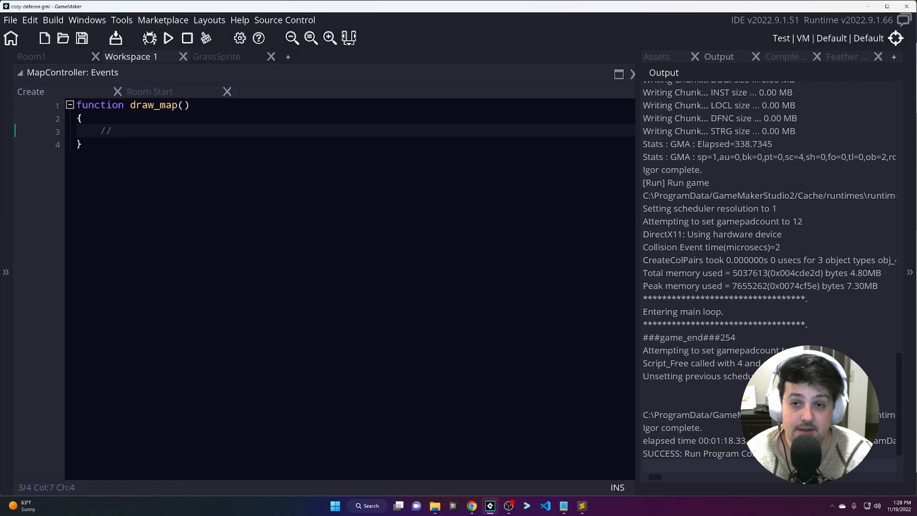
left_click(150, 92)
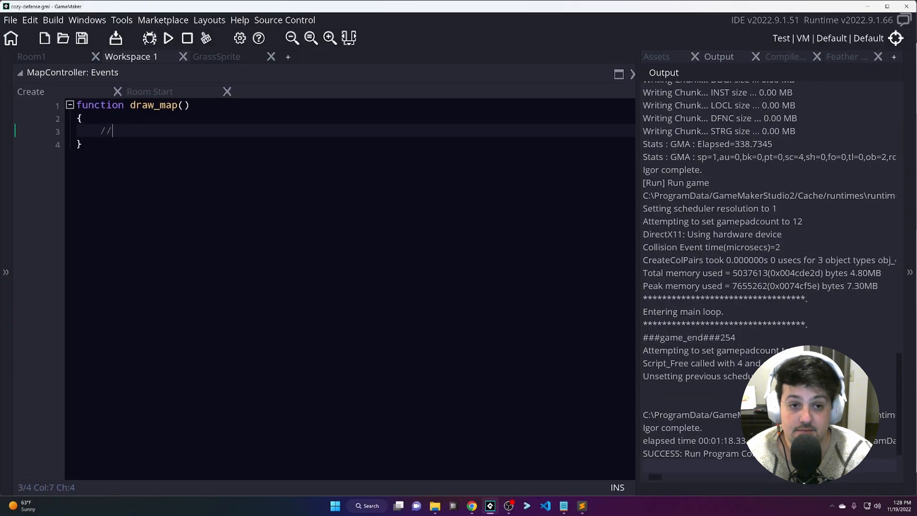
type("var tile_layout = make_tile")
type("* Generates a map layout array.")
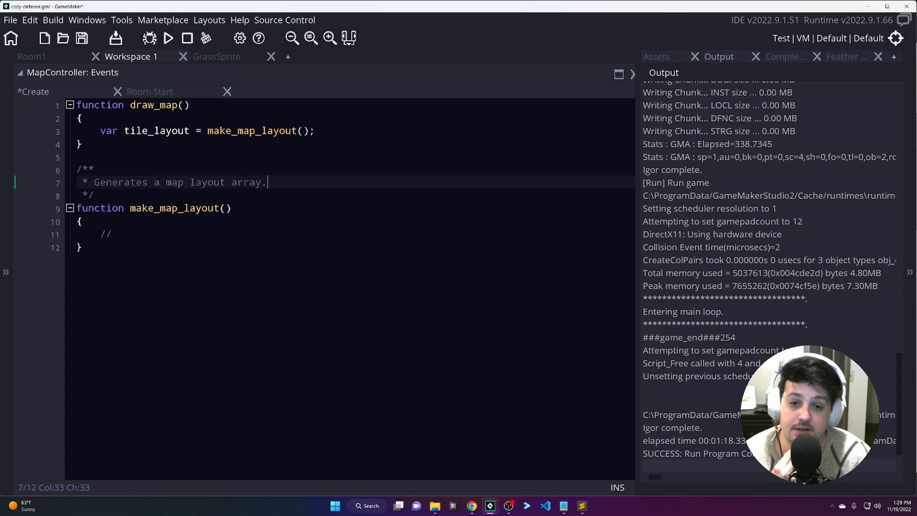
- Write make_map_layout returning [[0,1,0],[1,0,1]] with a doc comment 'Returns a 2D array of integer tile sprite index'
type("return [")
type("[0, 1, 0],")
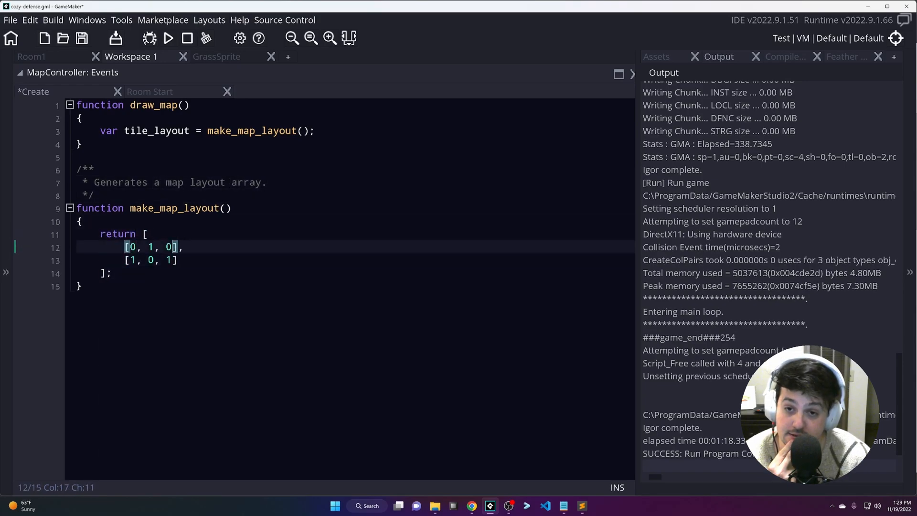
type("Returns a 2D a")
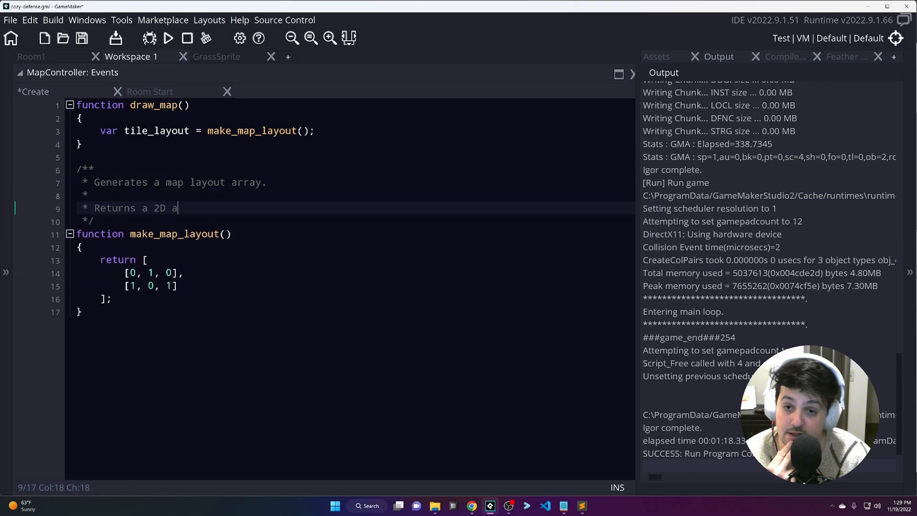
type("rray of")
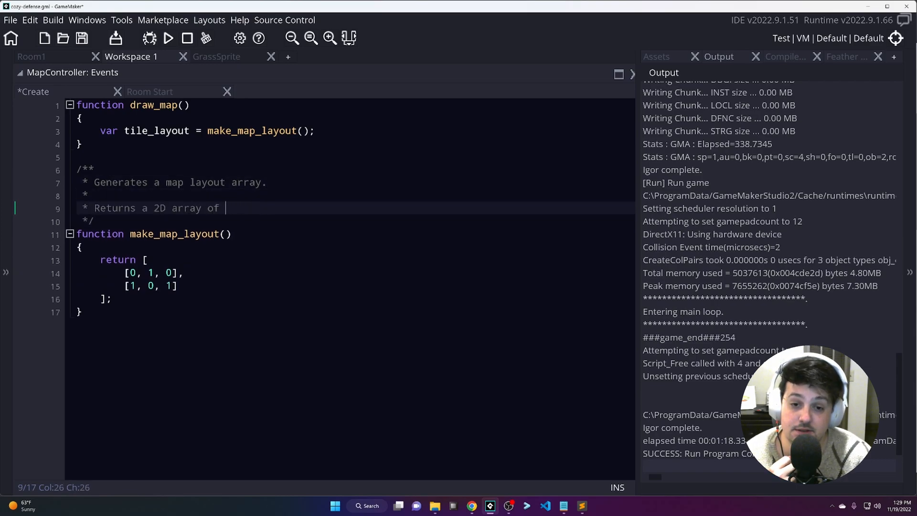
type("integers where each number references")
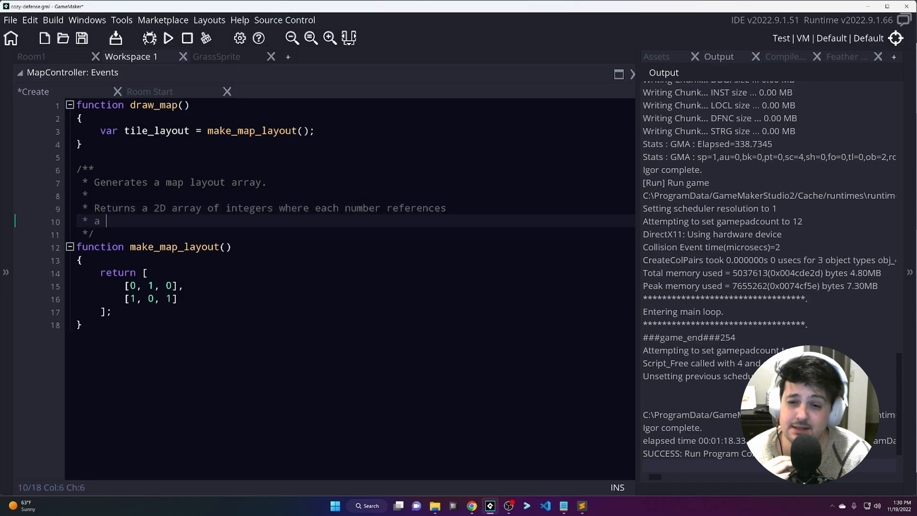
type("tile")
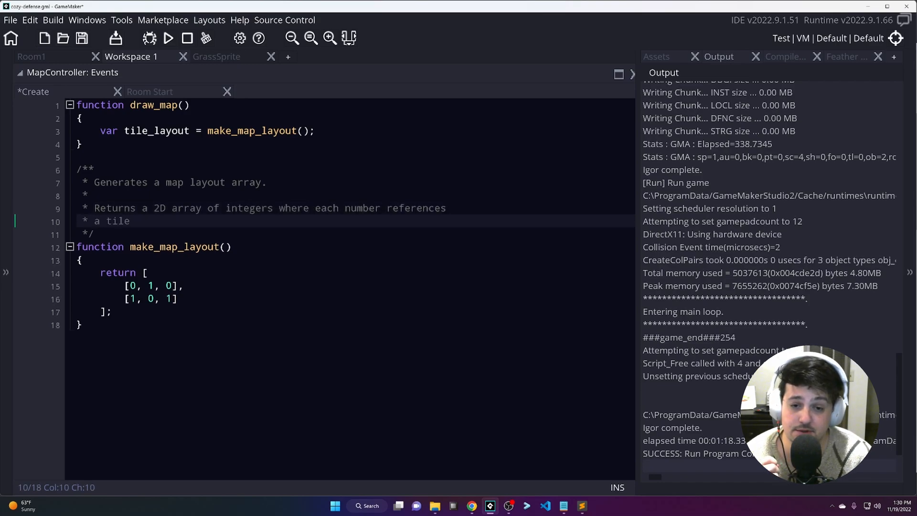
type("sprite index.")
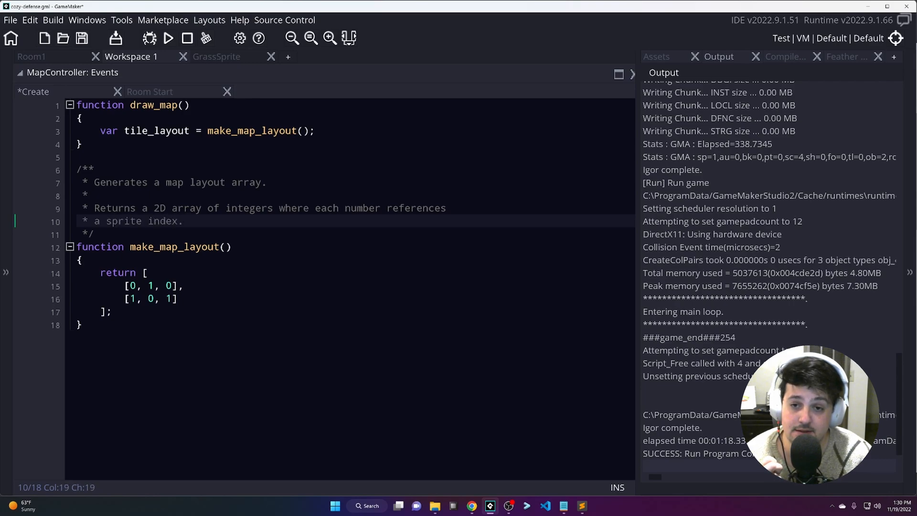
- Extend the comment: the array lays out tile placement, 0 meaning nothing and 1 a grass tile
type("This is meant to be used to b")
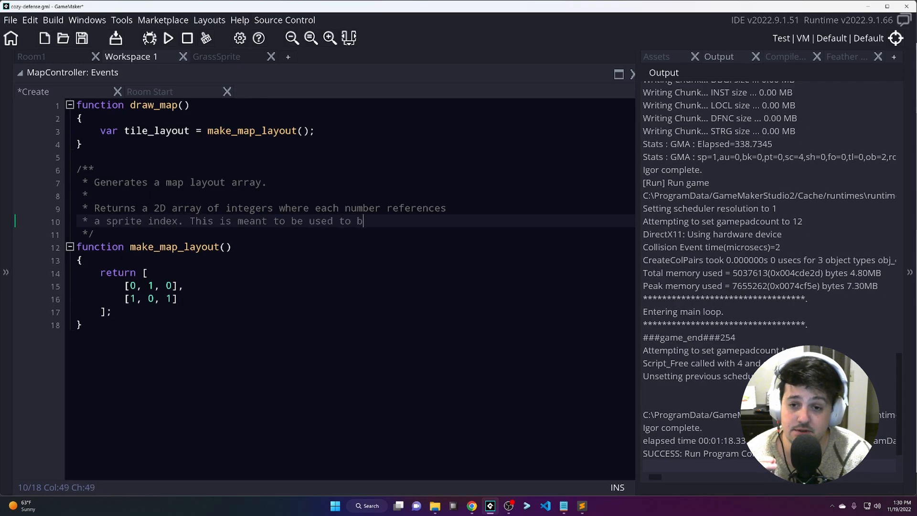
type("render the")
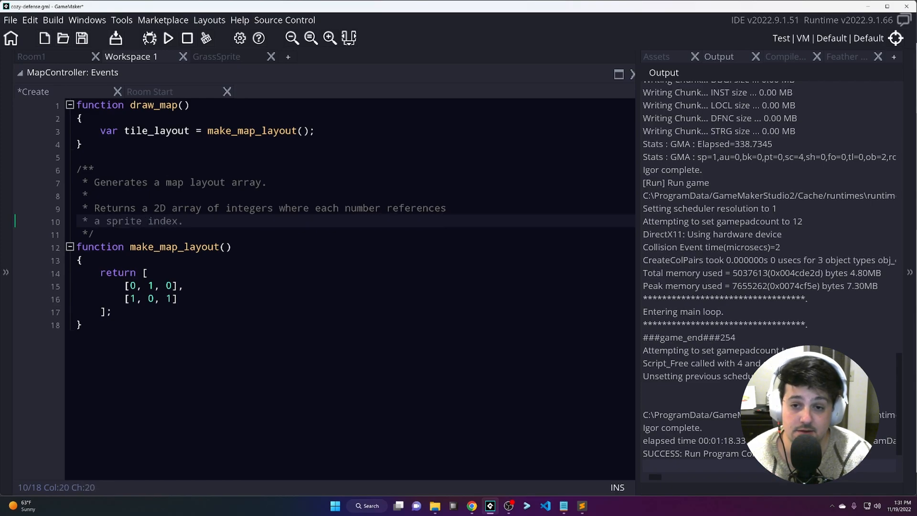
type("This represents the layout of")
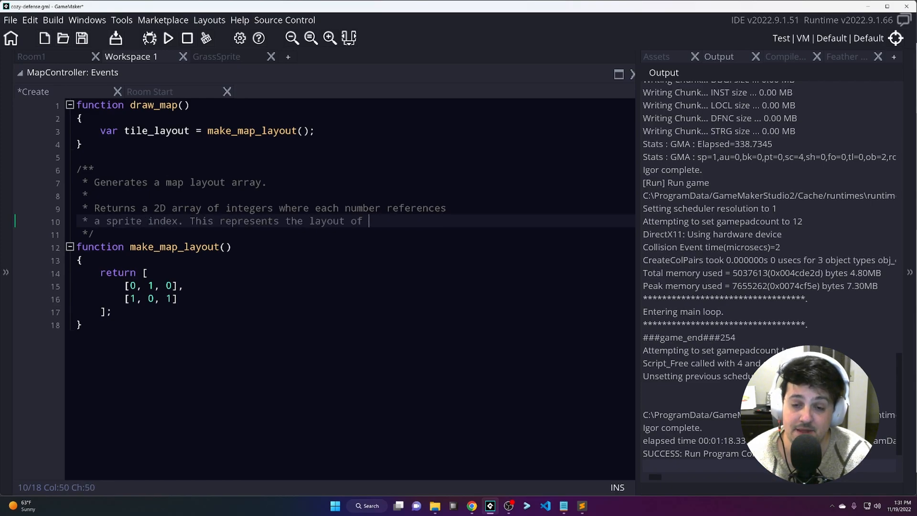
type("where each tile is going to be placed in the")
type("* For example, a 0 will represent")
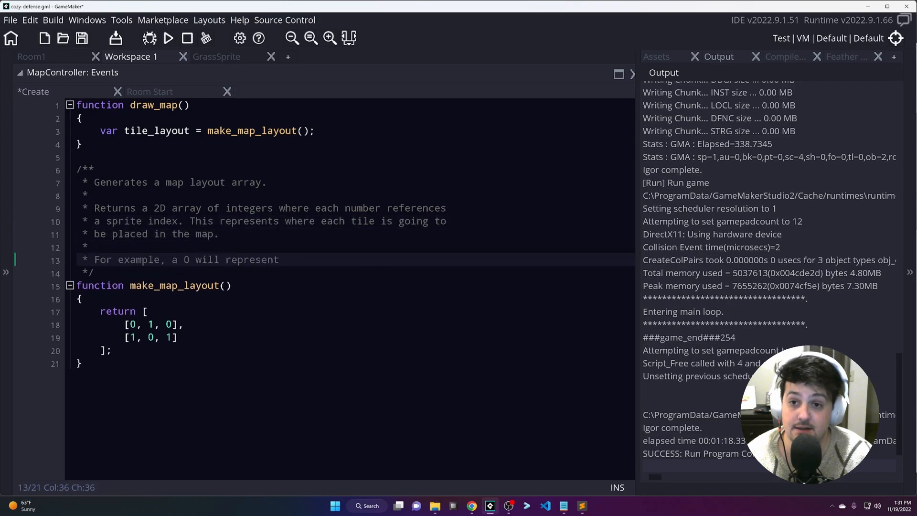
type("nothing while a 1 may reference")
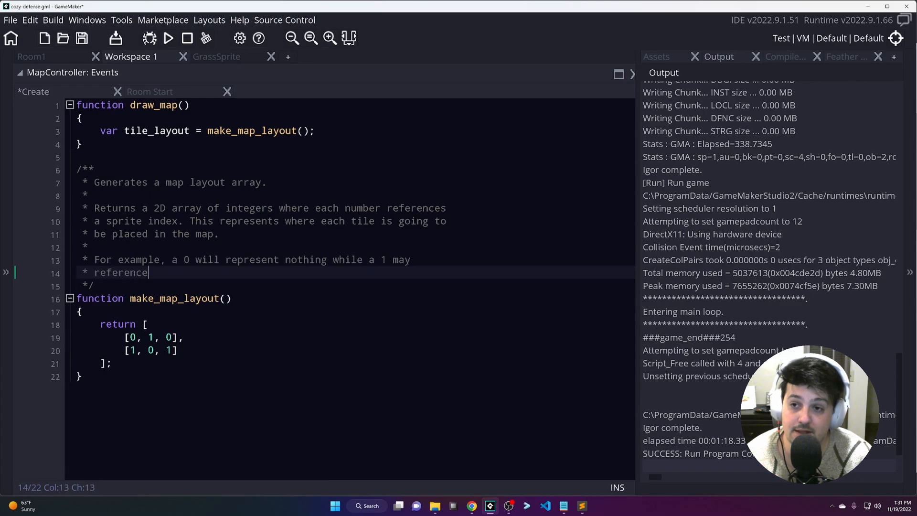
type("a grass tile.")
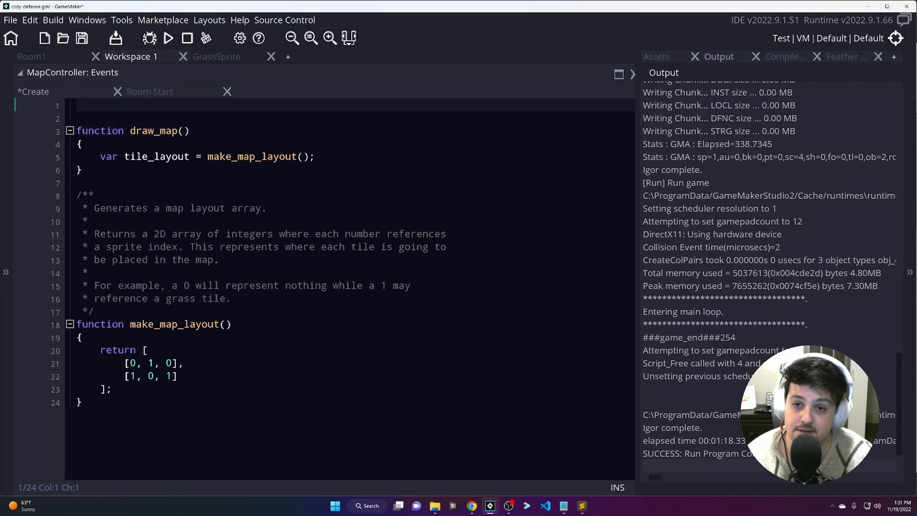
- Define TILE_INDEX = { tile0: undefined, tile1: GrassSprite } at the top of the code
type("TILE_INDEX = {")
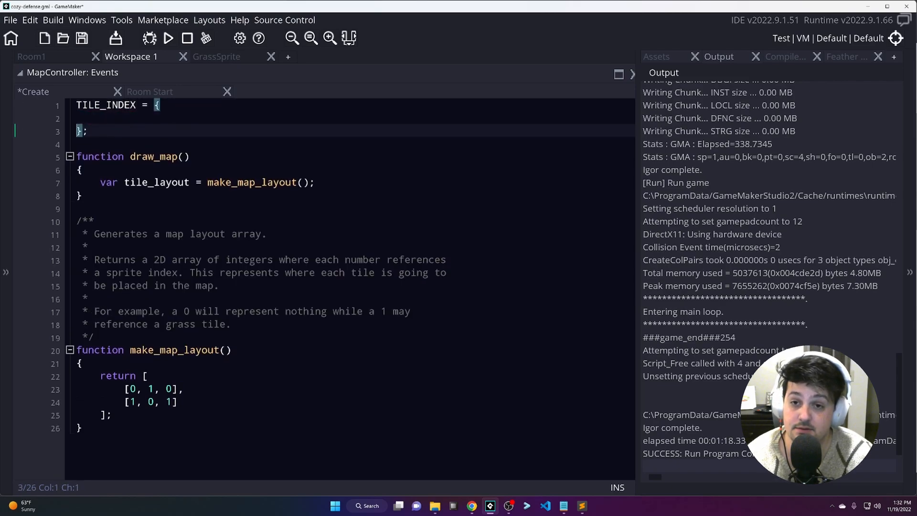
type("til")
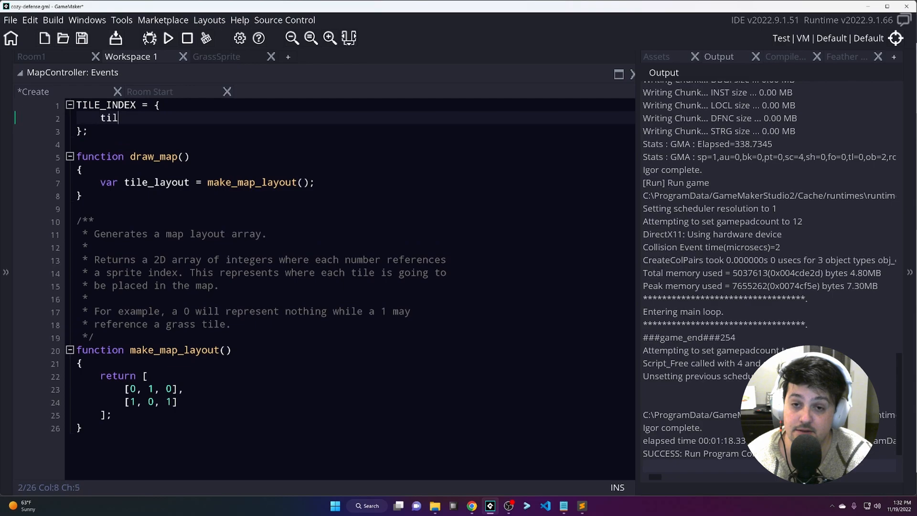
type("e0:")
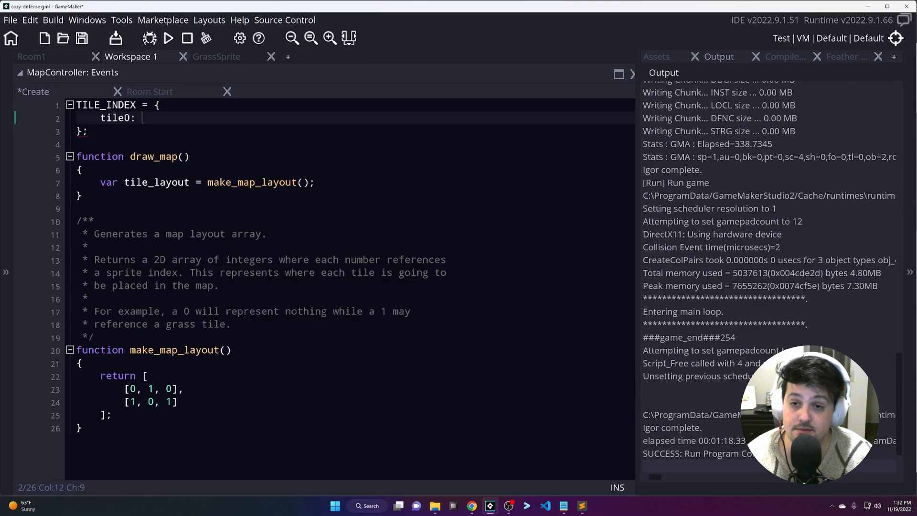
type("undefined,")
type("tile1:")
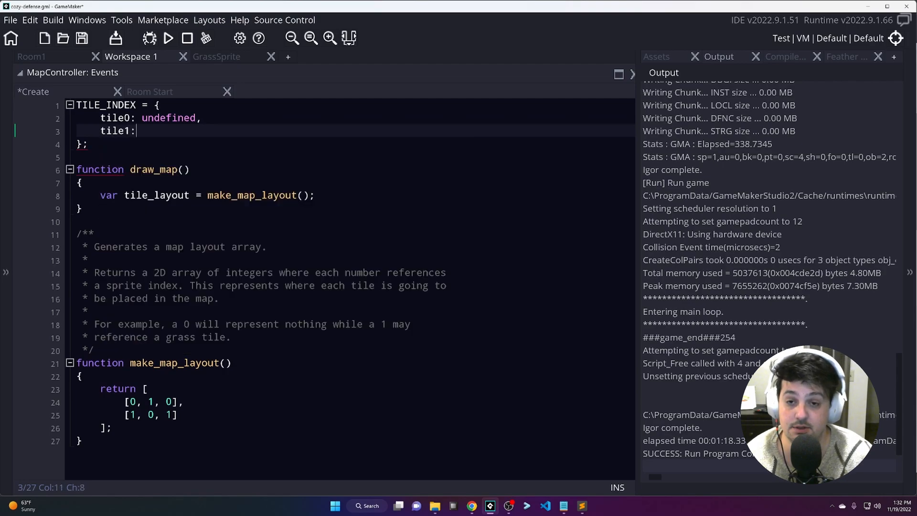
type("GrassSprite")
type("for(var column = 0; c")
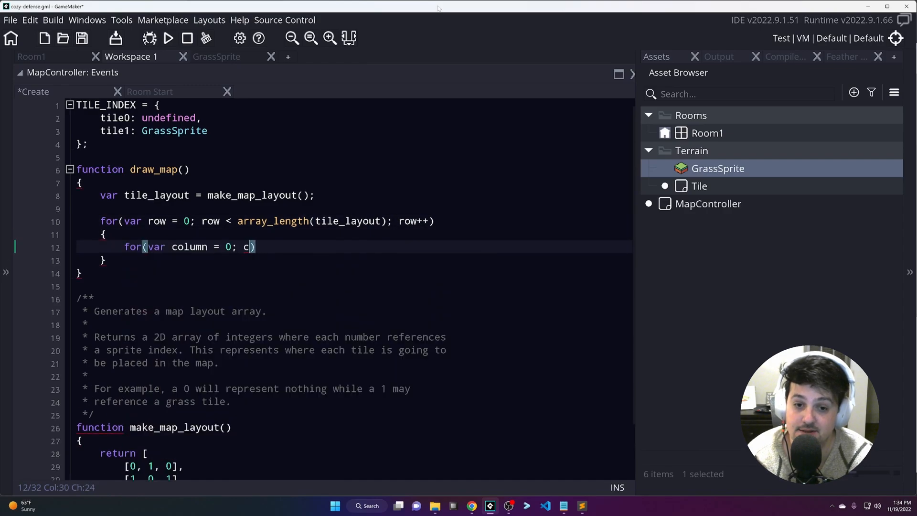
- Loop columns of tile_layout[row], look up each tile's sprite, and continue if it is undefined
type("olumn < array_length(tile_layout[row]); column++)")
type("// ...")
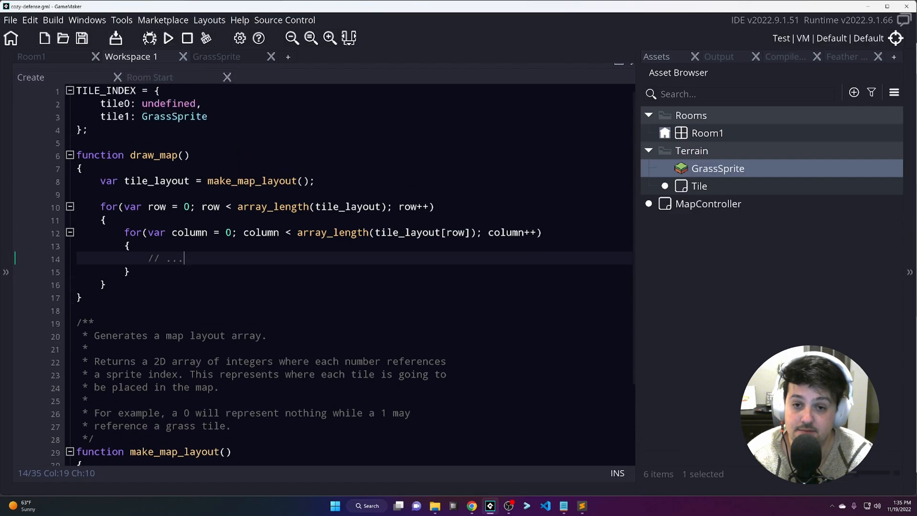
type("var sprite =")
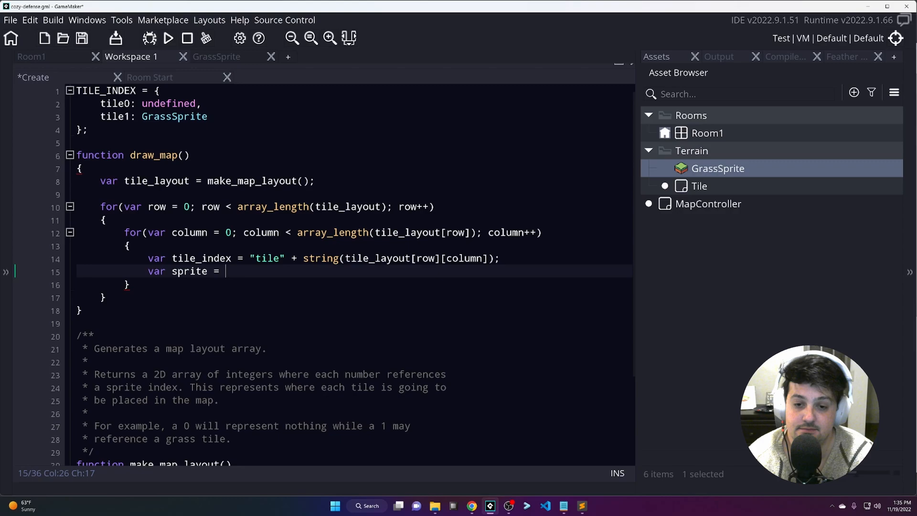
type("struct_get(TILE_INDEX, tile_index);")
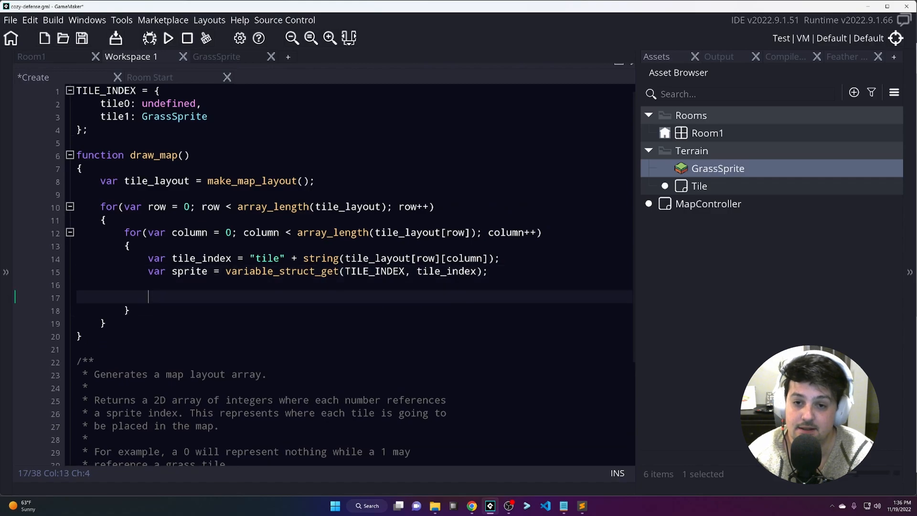
type("if(sprte)")
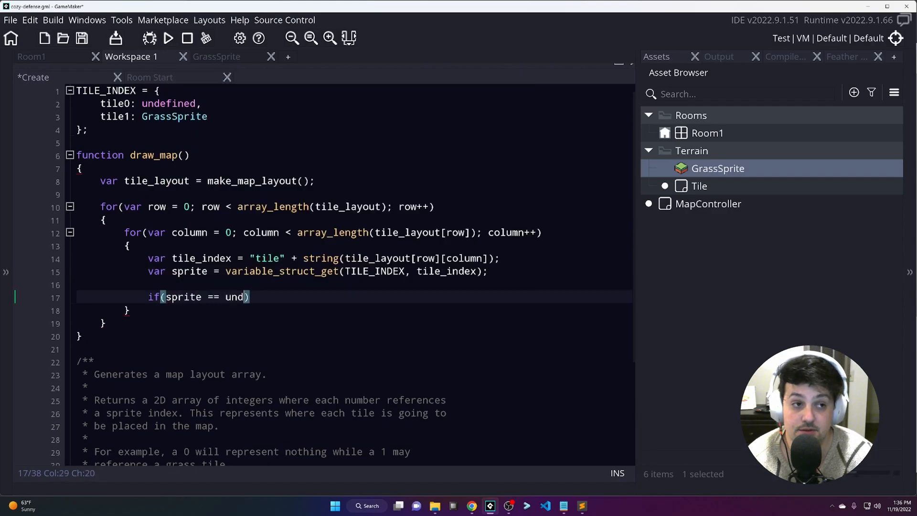
type("efined")
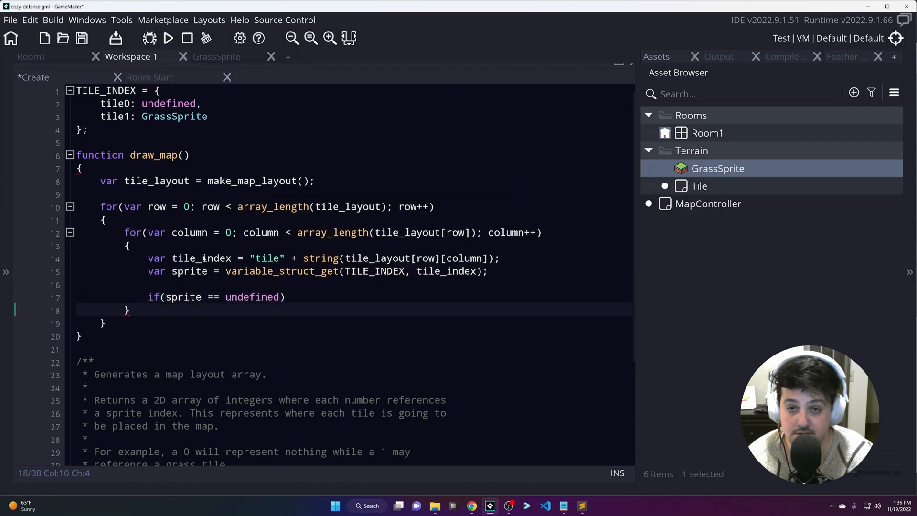
key("Backspace")
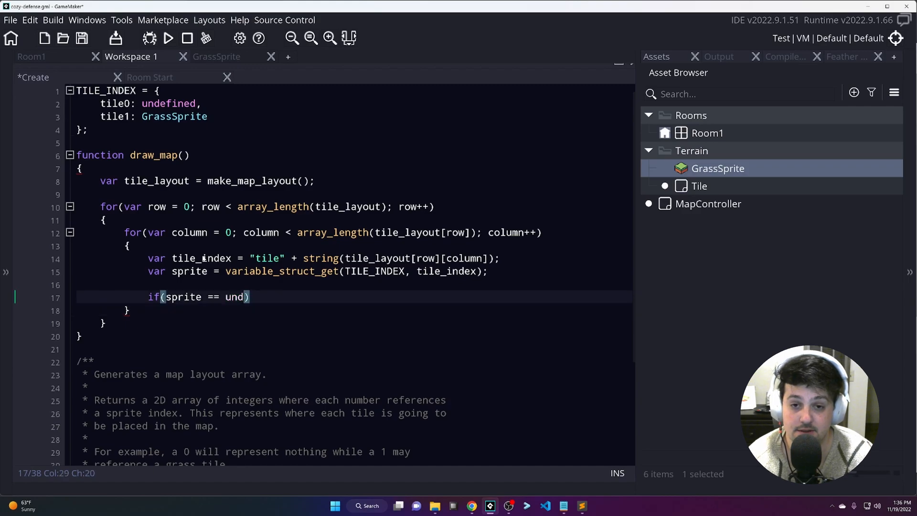
type("efined")
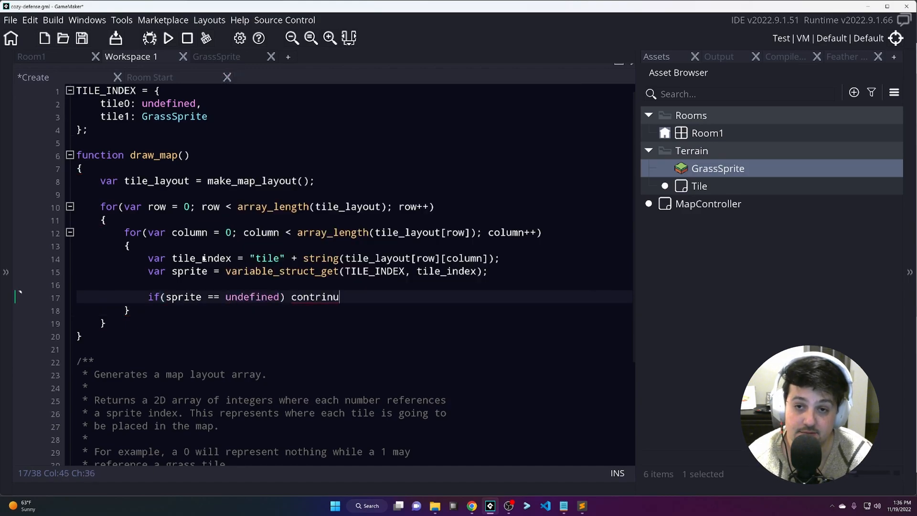
type("e;")
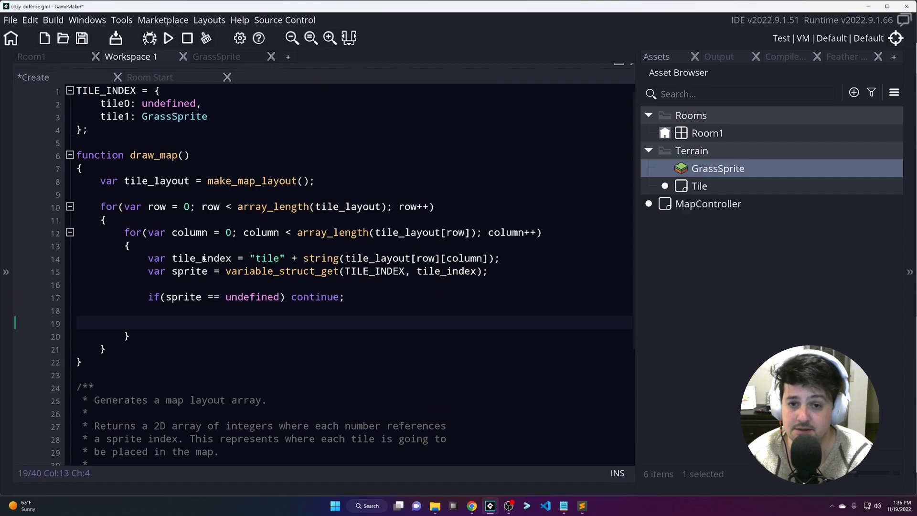
- Add the comment '// otherwise, draw the tile...', test-run the game, and begin the instance call
type("// othe")
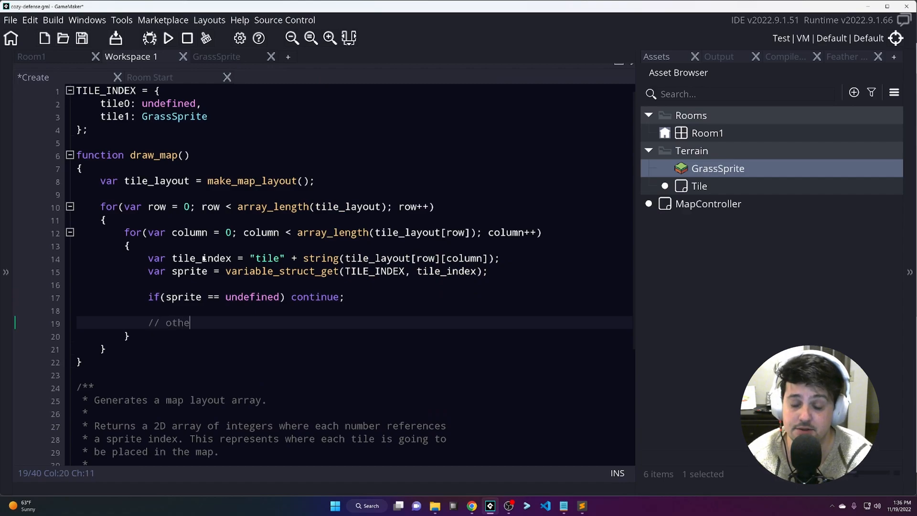
type("rwise, draw")
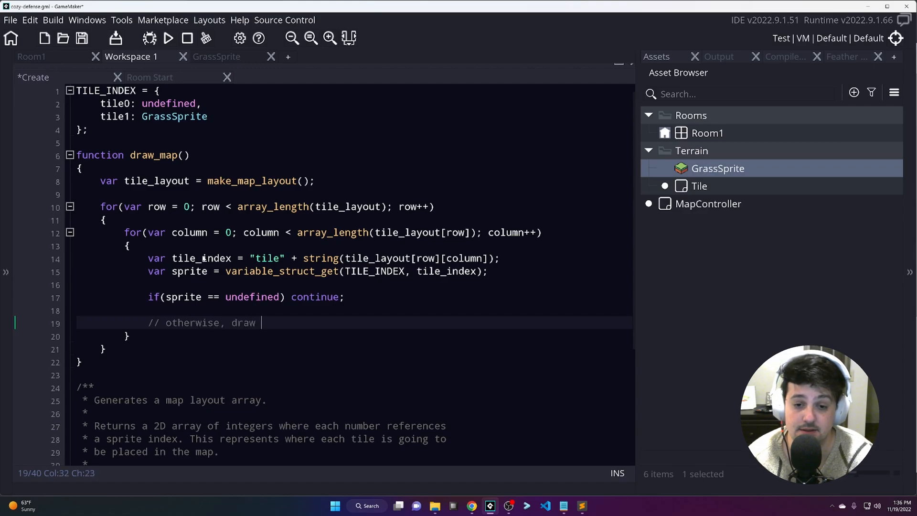
type("the tile..")
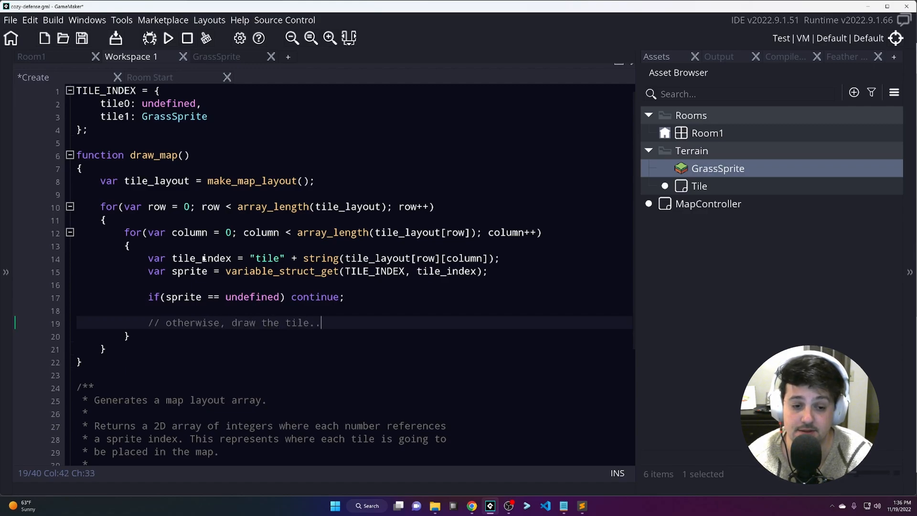
type(".")
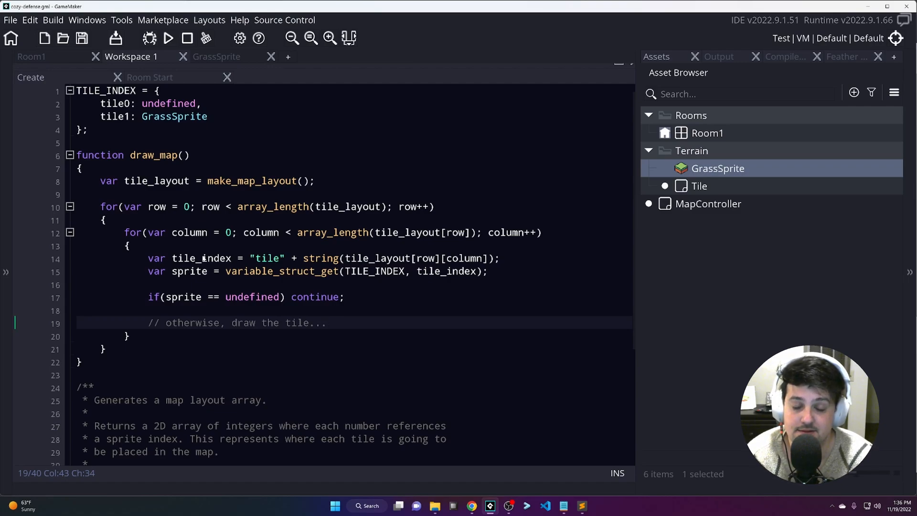
left_click(168, 38)
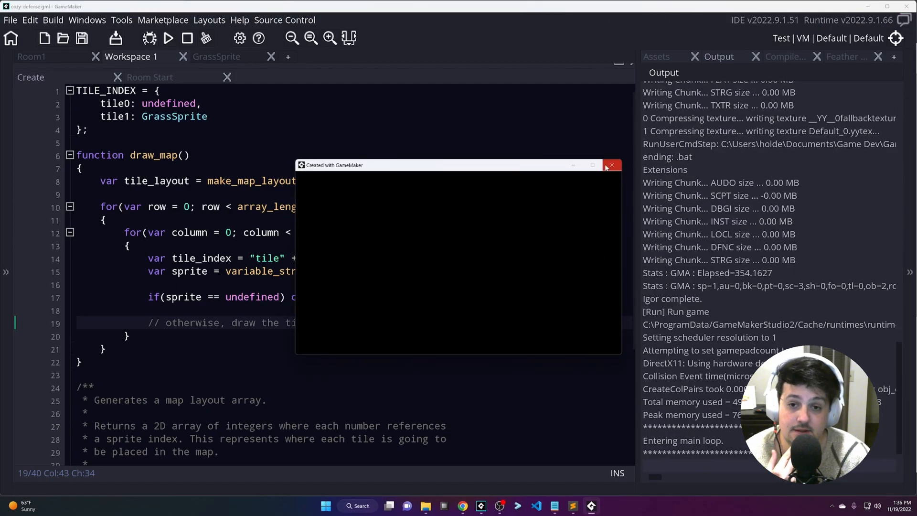
left_click(612, 165)
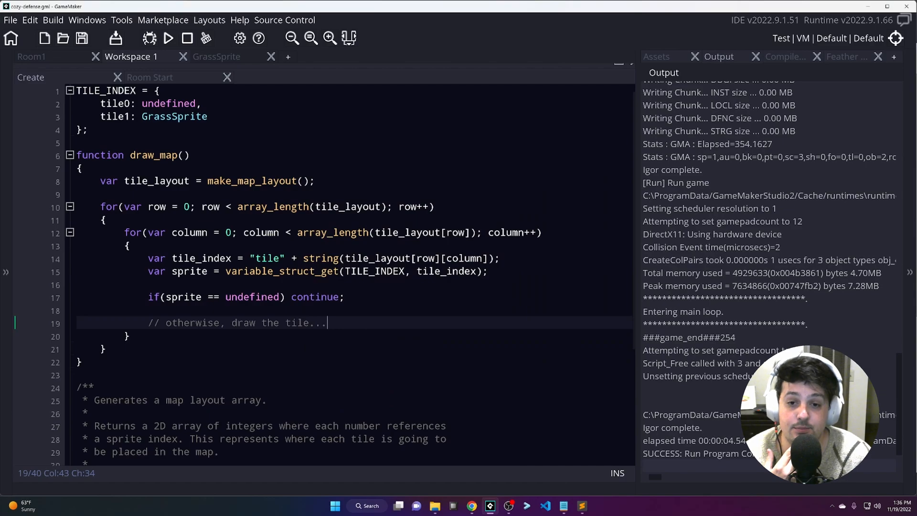
type("instance_create_depth(")
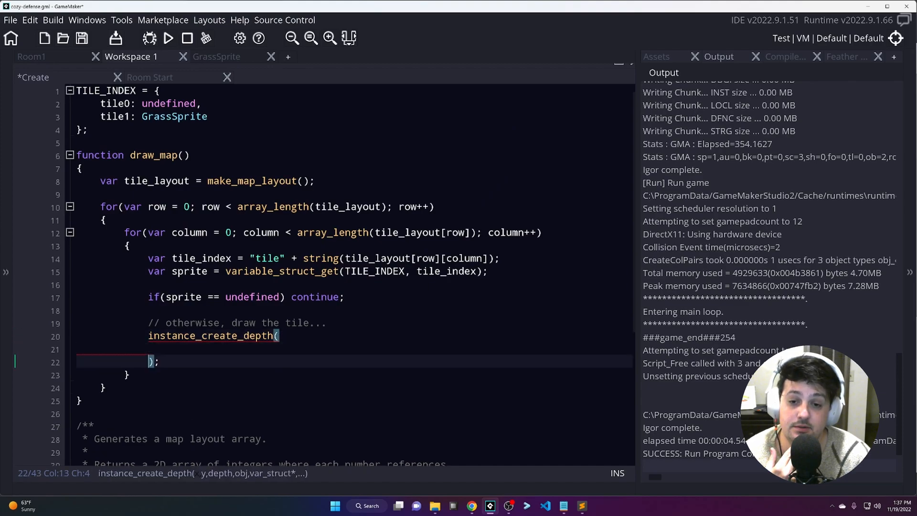
- Complete instance_create_depth(x, y, depth, Tile, {}) and start a var tile_width line
type("x,")
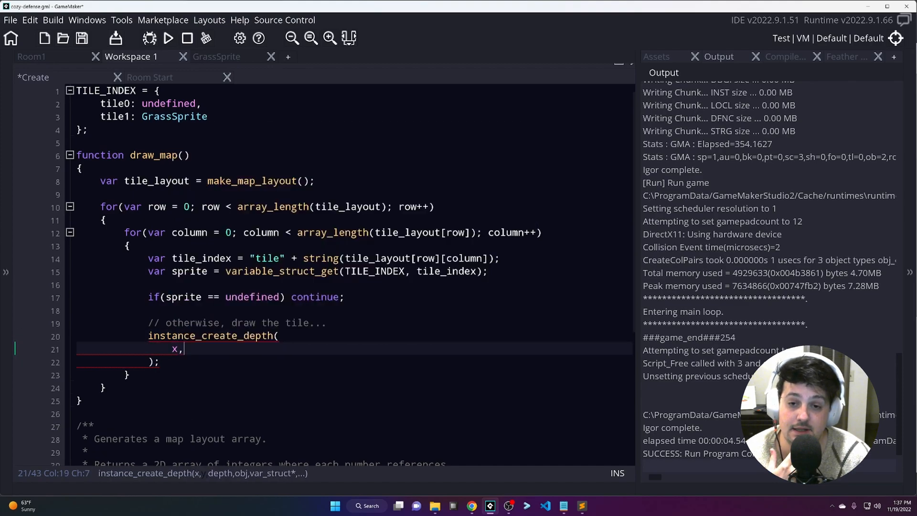
type("y,")
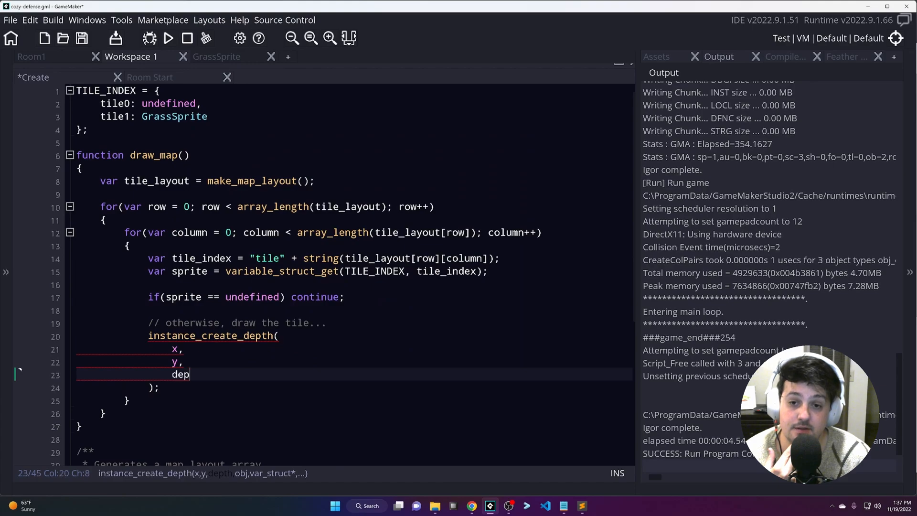
type("Tile,")
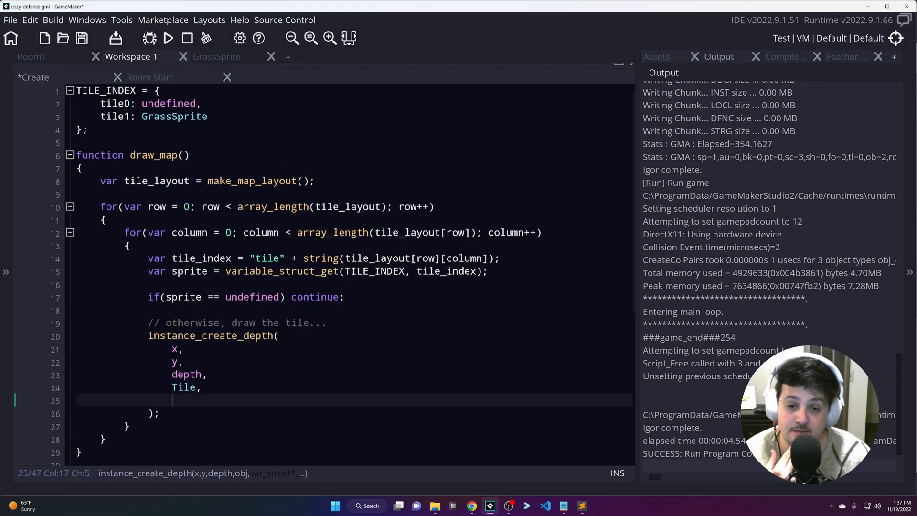
type("{}")
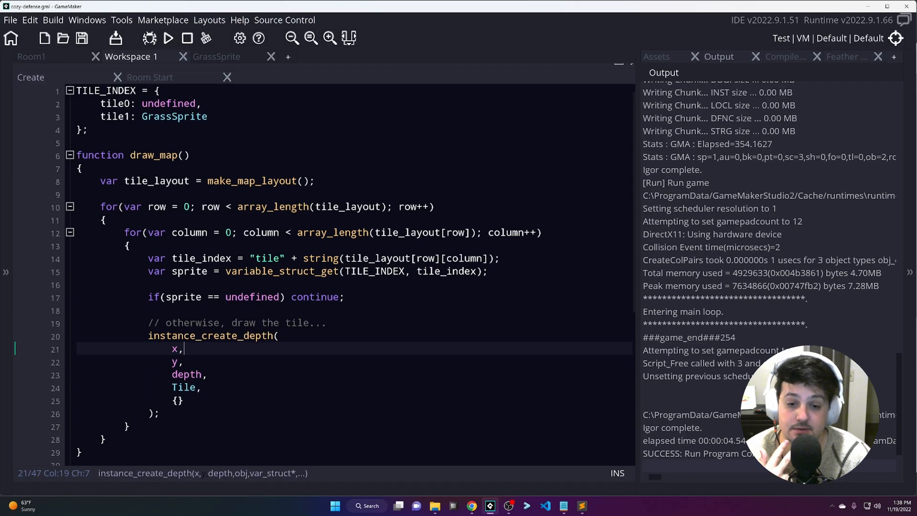
type("var")
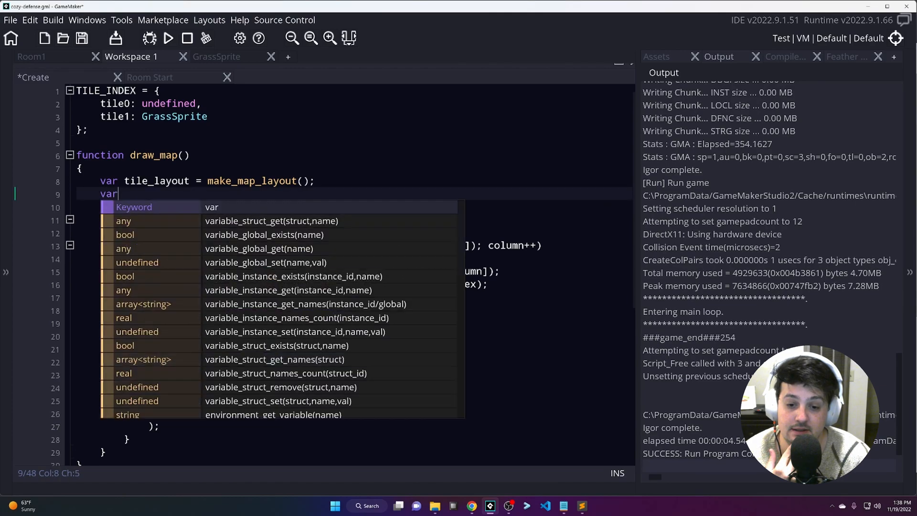
type("tile_wid")
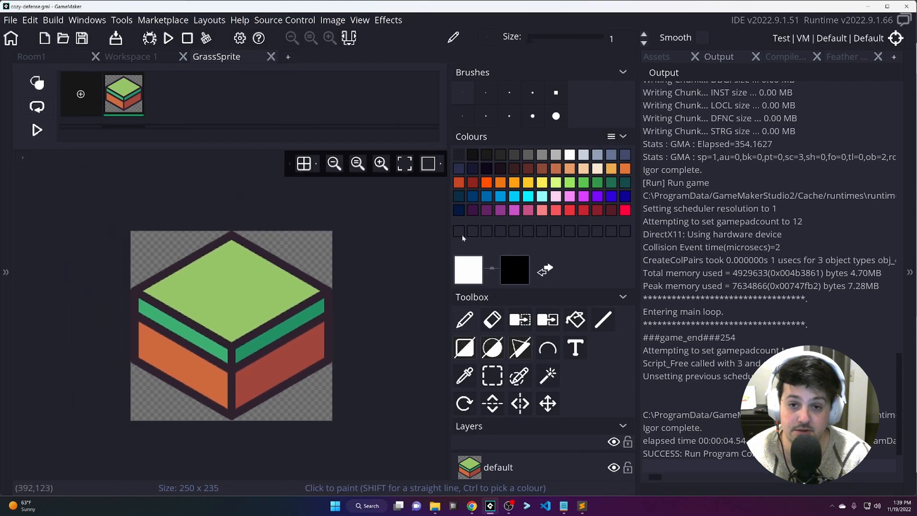
- Read the grass tile's corner pixel coordinates in the GrassSprite image editor, then return to Room1
left_click(464, 230)
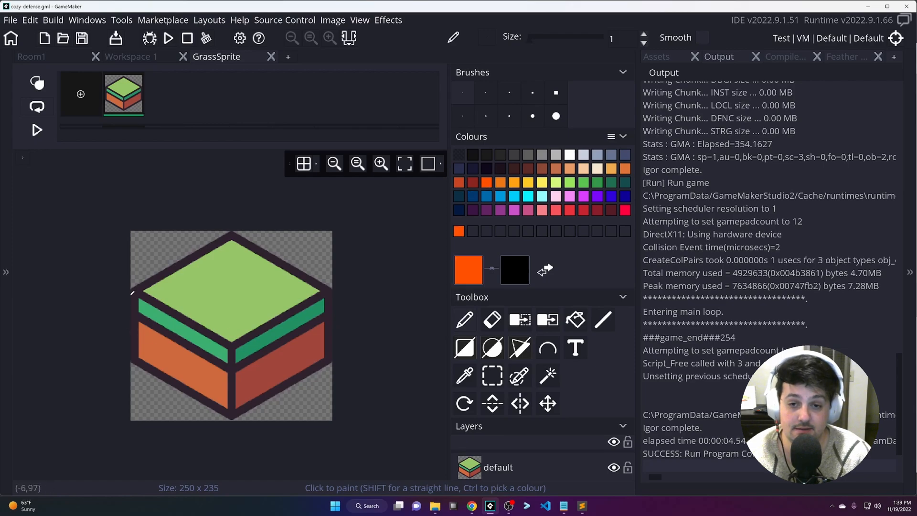
mouse_move(364, 276)
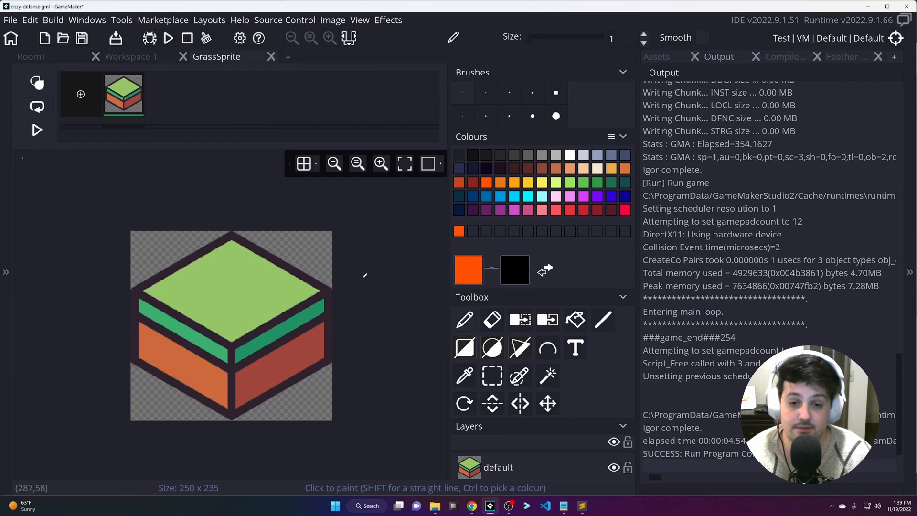
mouse_move(333, 287)
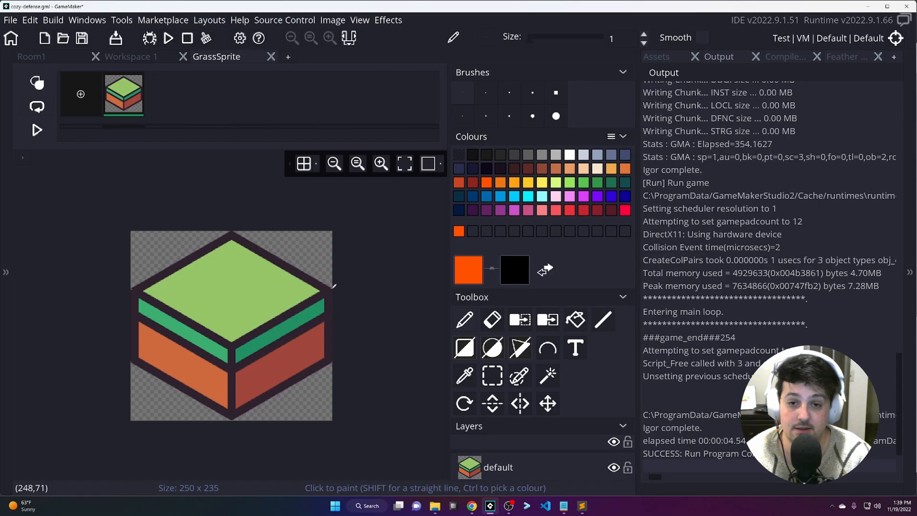
mouse_move(123, 310)
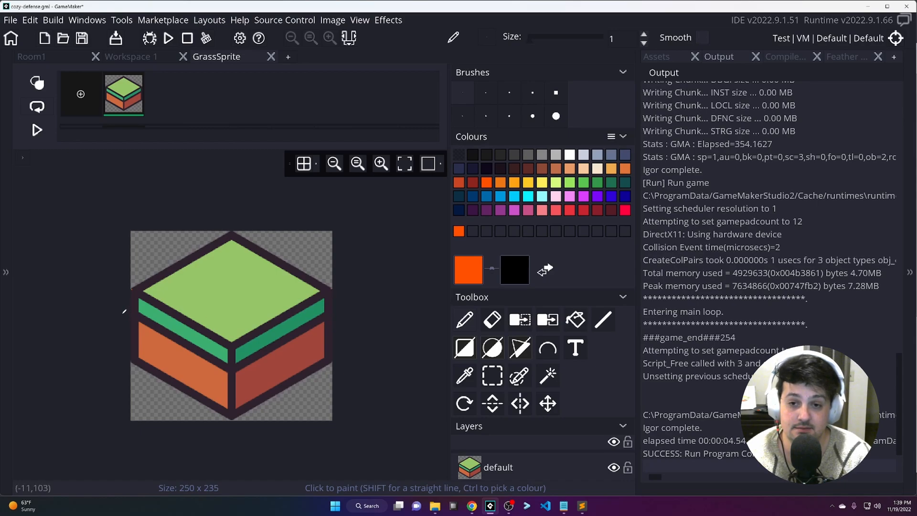
left_click_drag(131, 290, 239, 283)
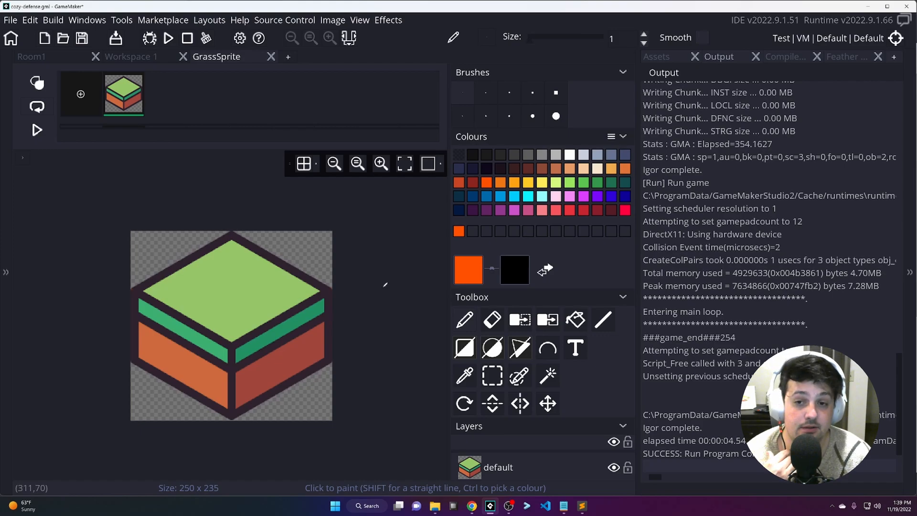
left_click(327, 53)
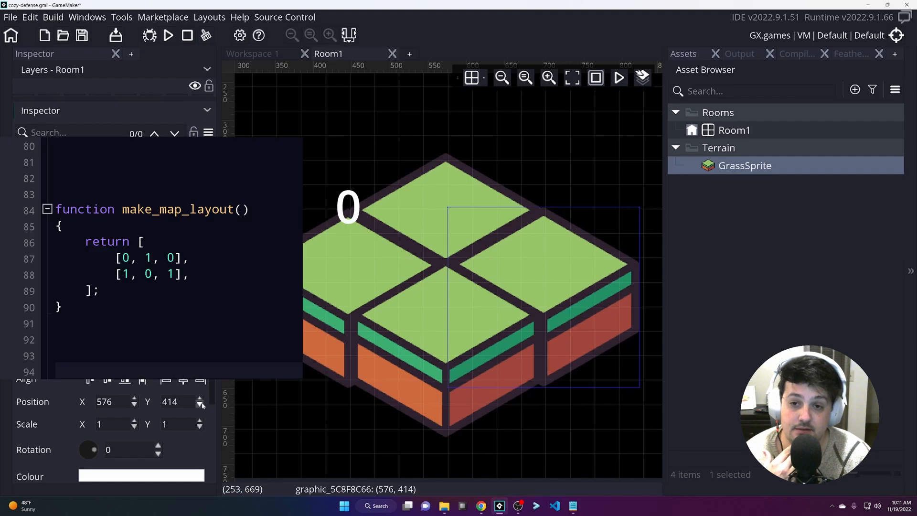
- Nudge the GrassSprite instance's X/Y position into alignment and zoom out to view the whole four-tile block
left_click(199, 399)
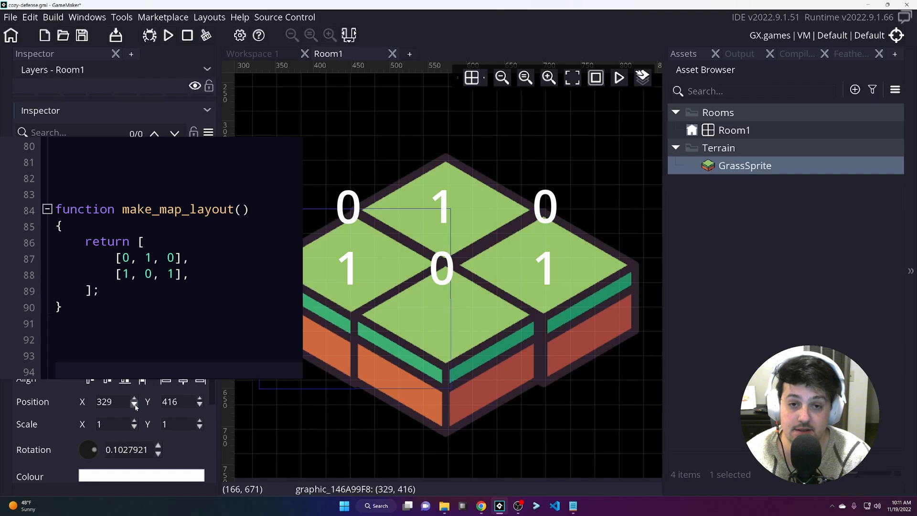
left_click(134, 404)
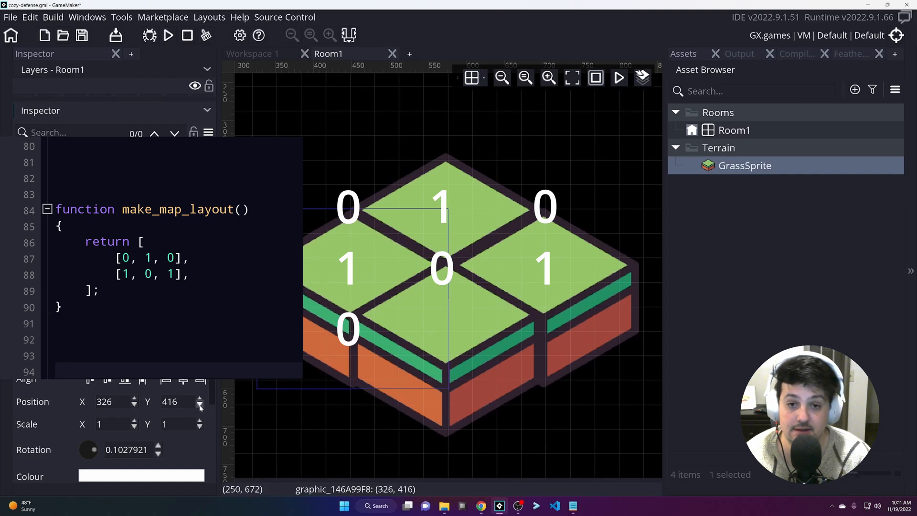
left_click(199, 398)
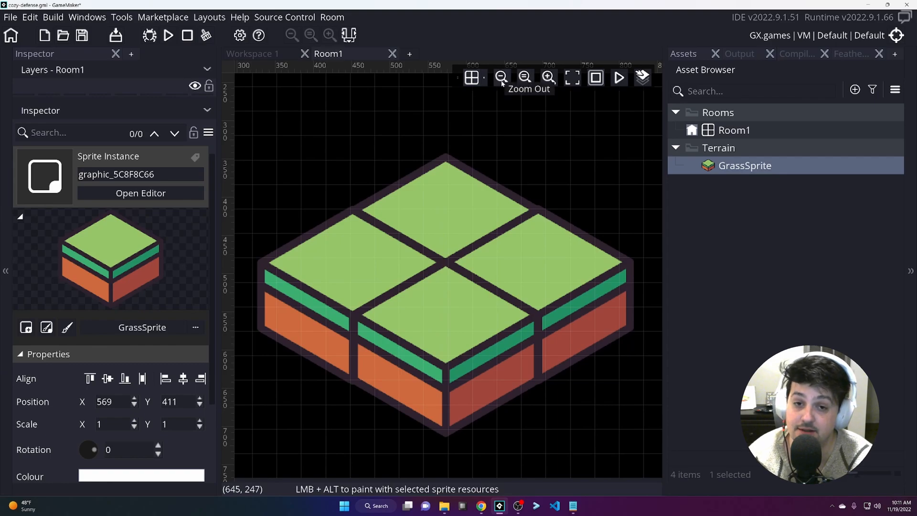
left_click(500, 77)
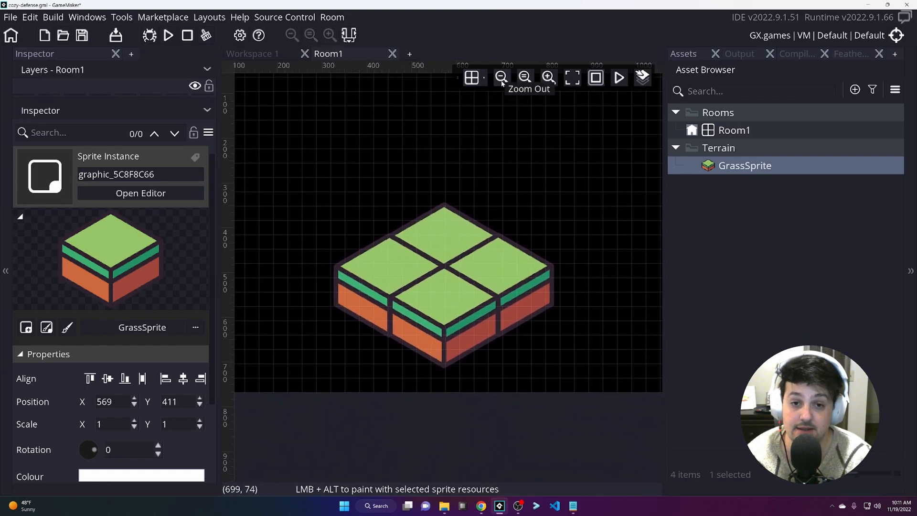
left_click(500, 78)
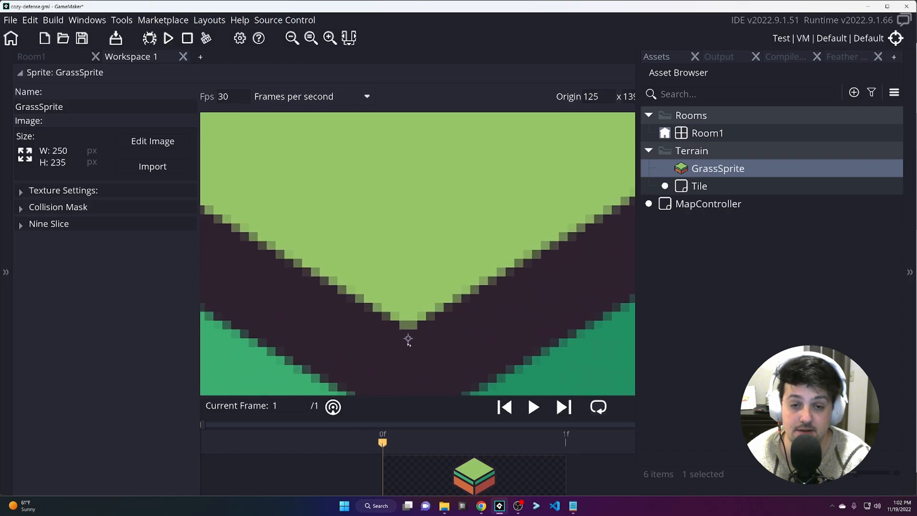
mouse_move(484, 342)
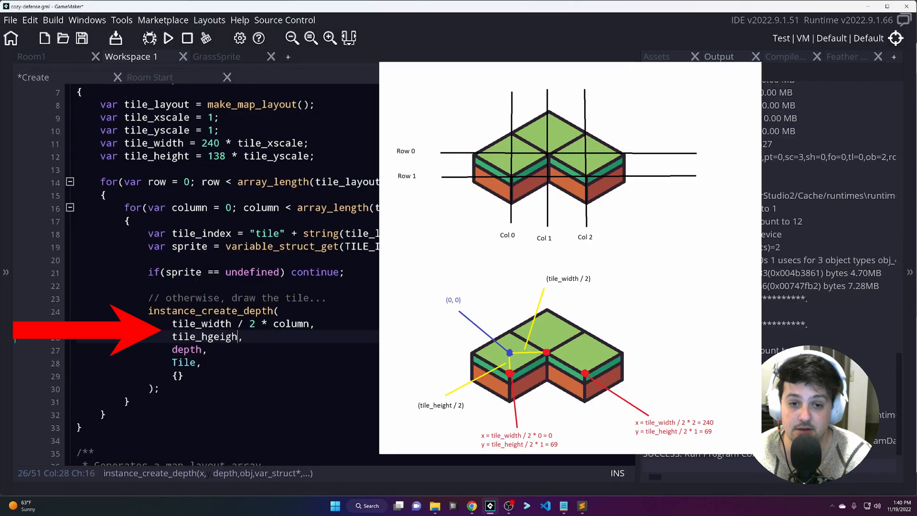
- Give the tile a row-based y position of tile_height / 2 * row
type("tile_height")
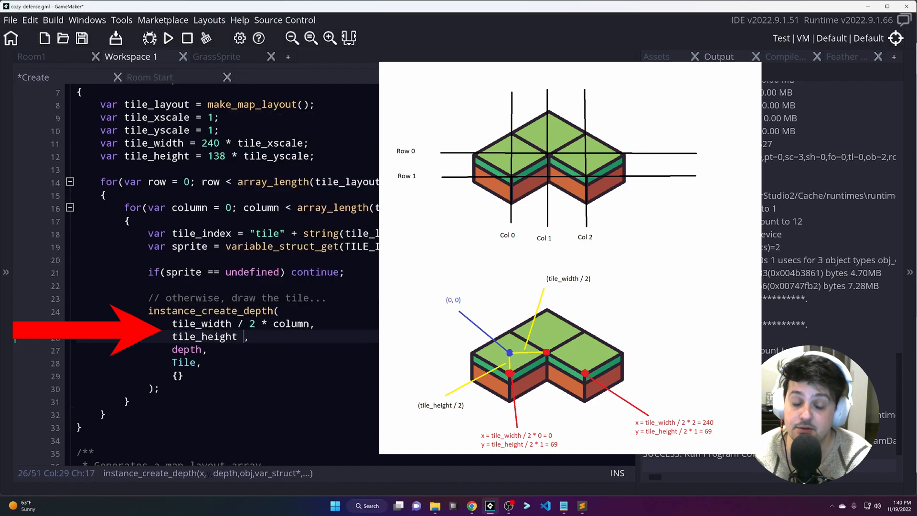
type("/ 2 * row")
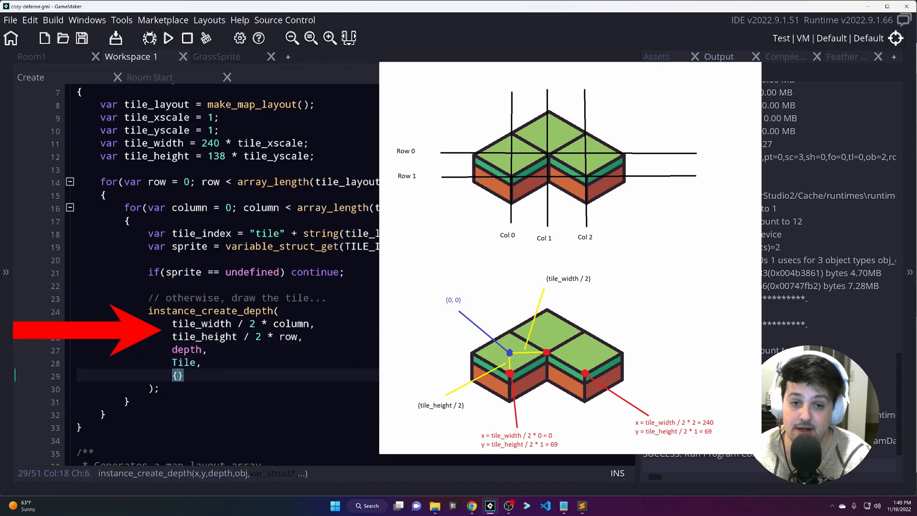
- Add the struct with sprite_index, image_xscale and image_yscale, depth 1, and run the game
type("sprite")
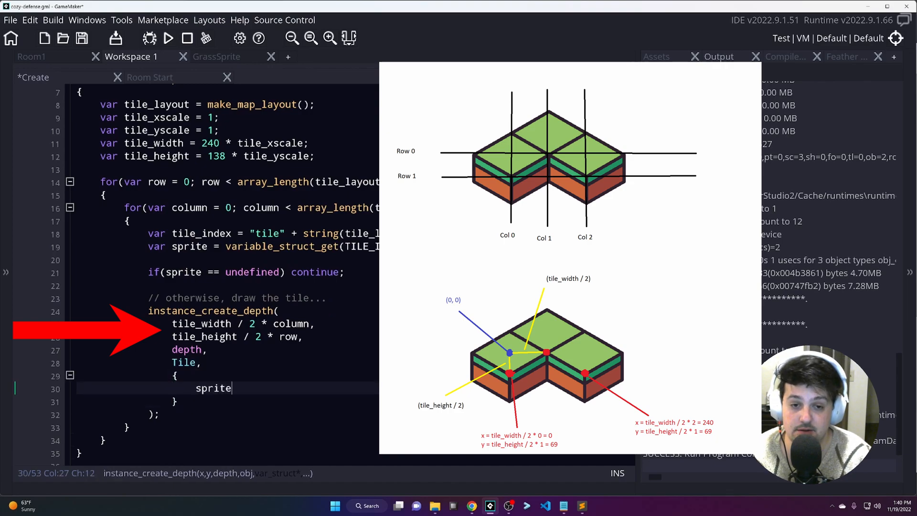
type("_index:")
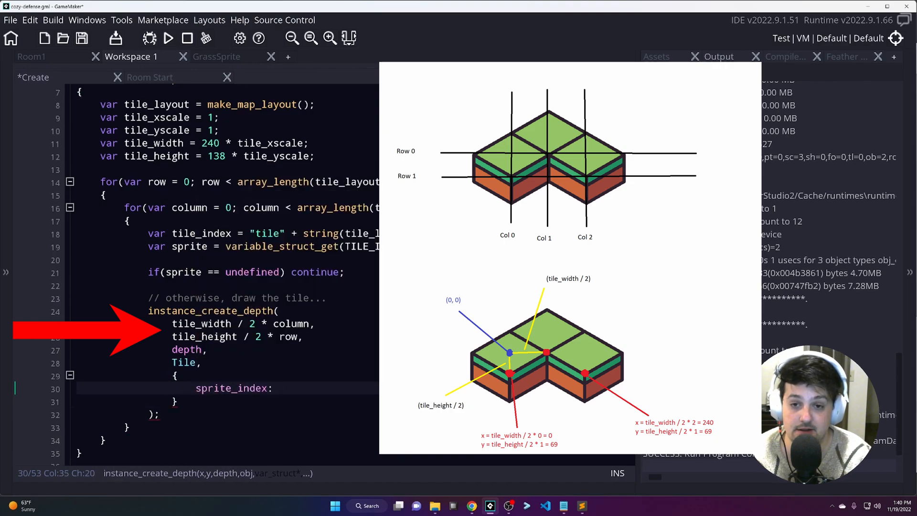
type("sprite,")
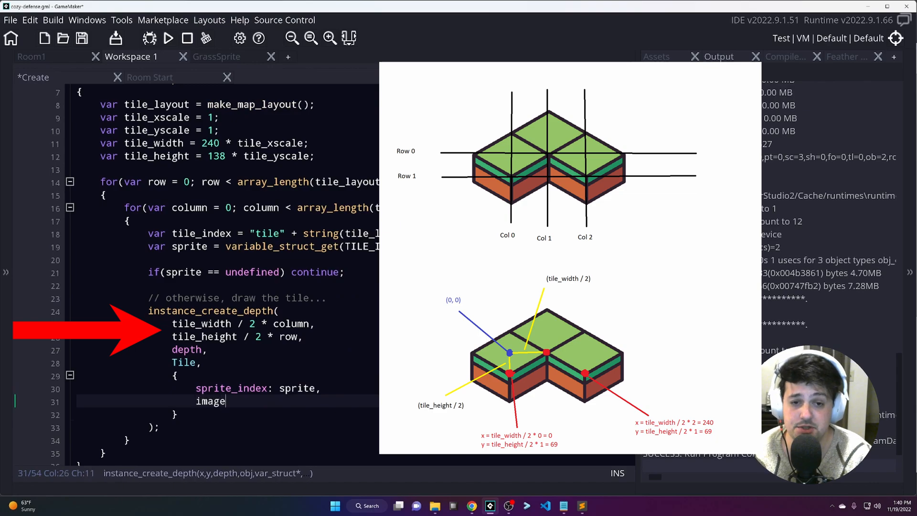
type("_xscale")
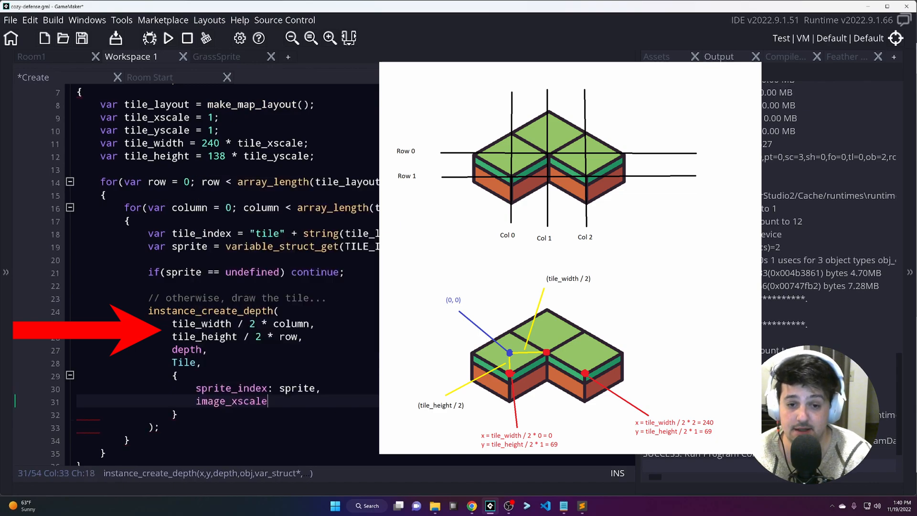
type("image_yscale")
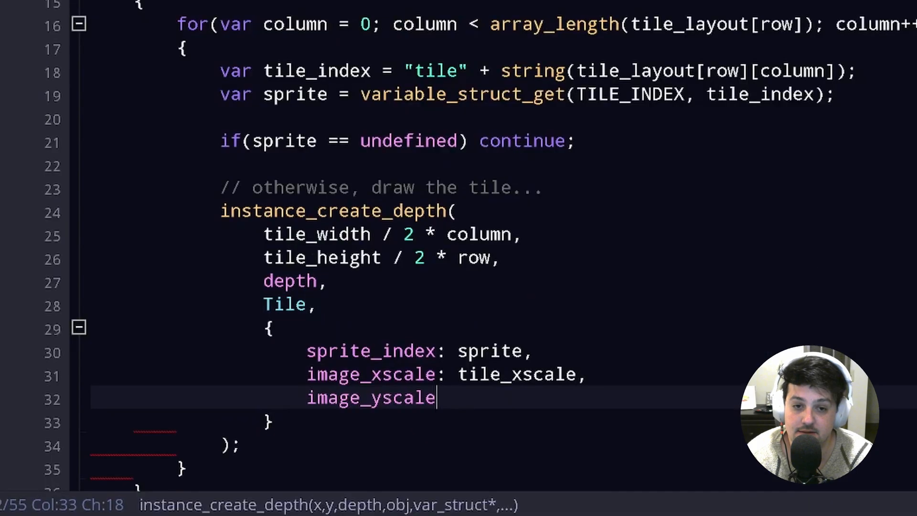
type(":")
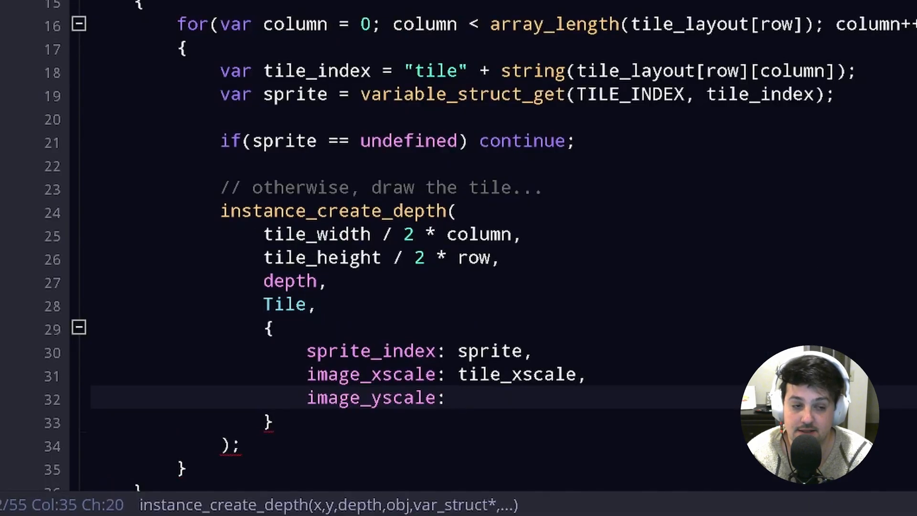
type("tile_yscale,")
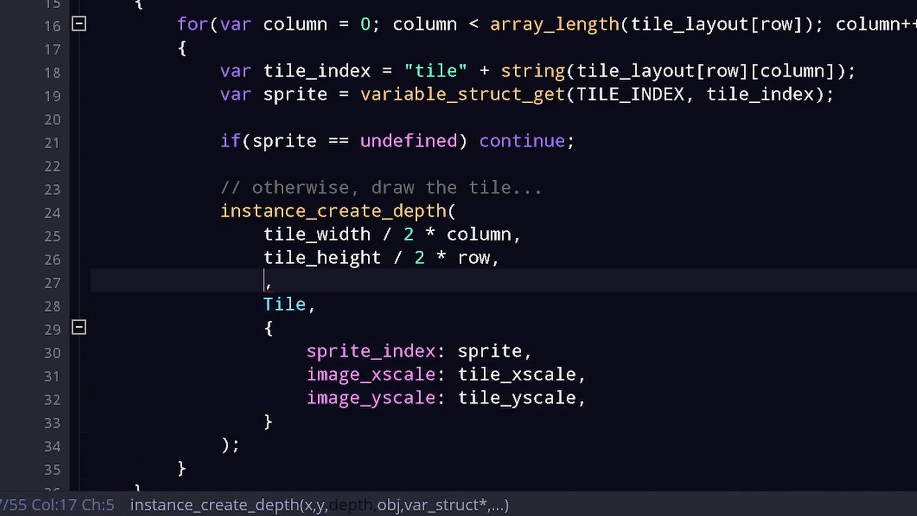
type("1")
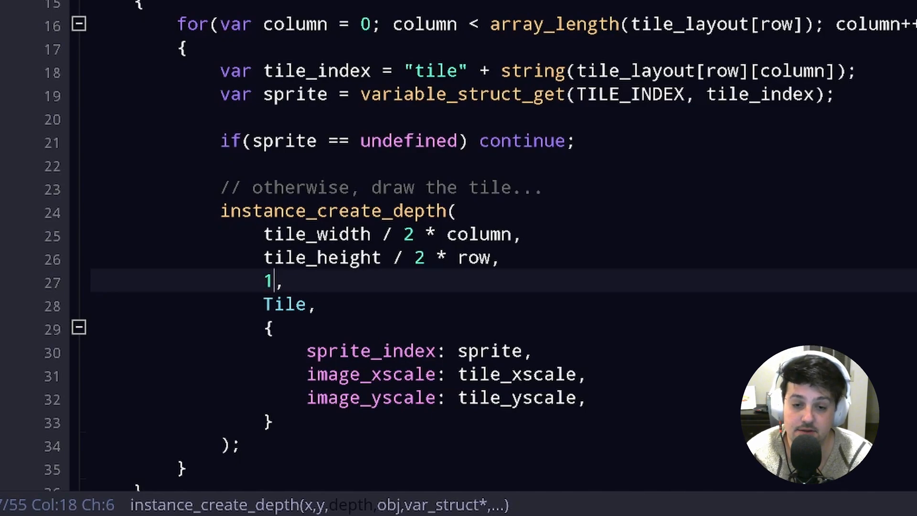
left_click(168, 38)
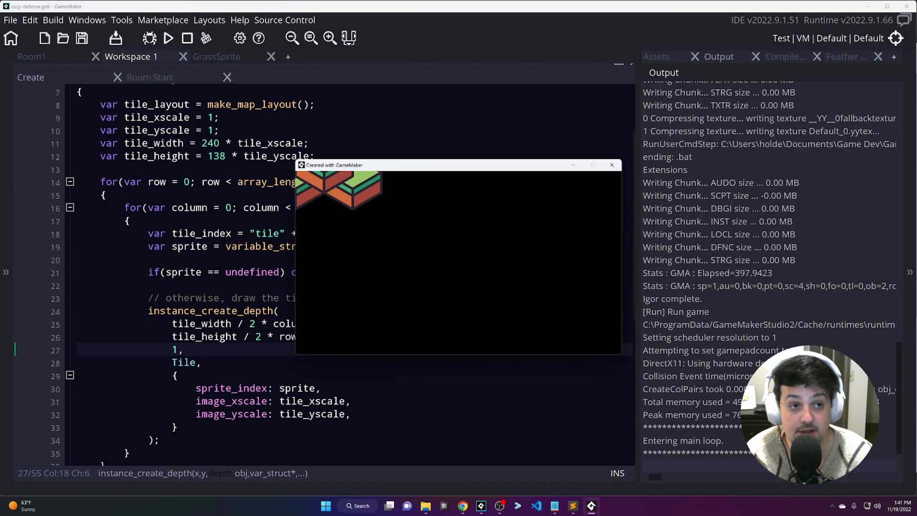
mouse_move(625, 168)
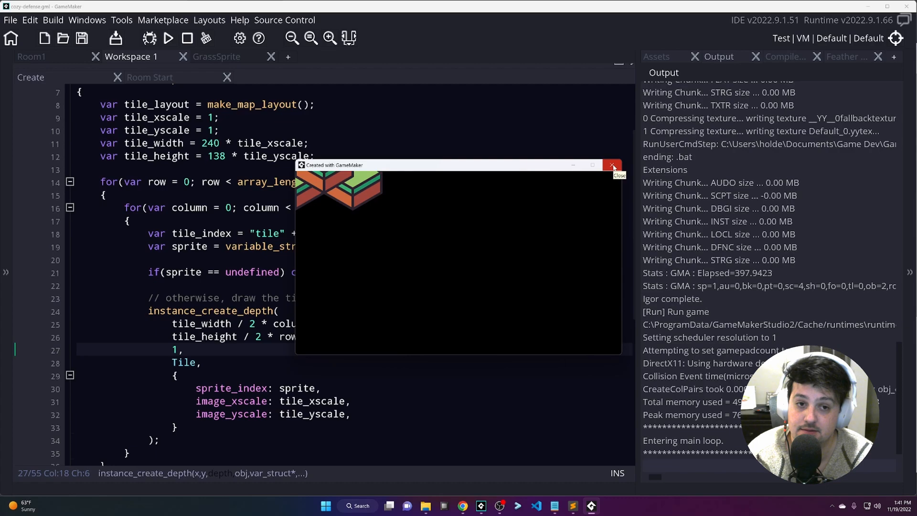
- Offset the tile x and y positions by 200 and check the placement in a test run
left_click(613, 165)
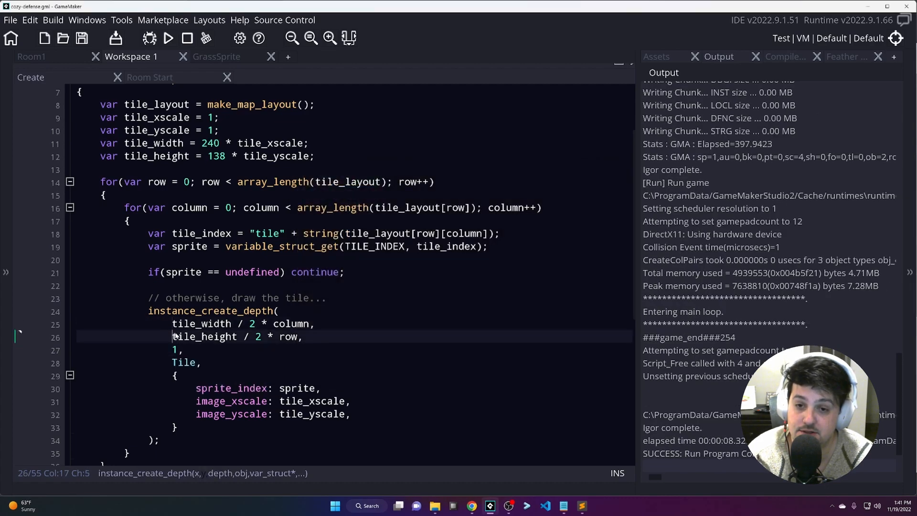
type("(")
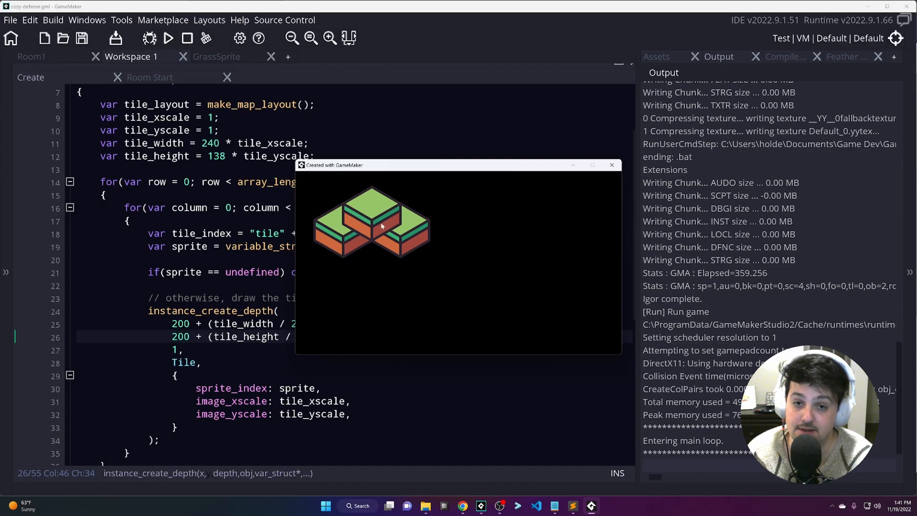
mouse_move(420, 236)
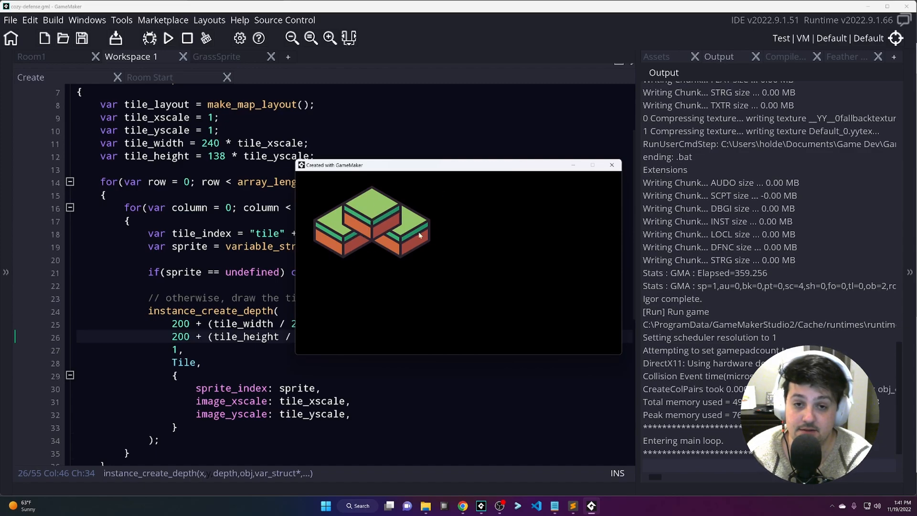
mouse_move(356, 240)
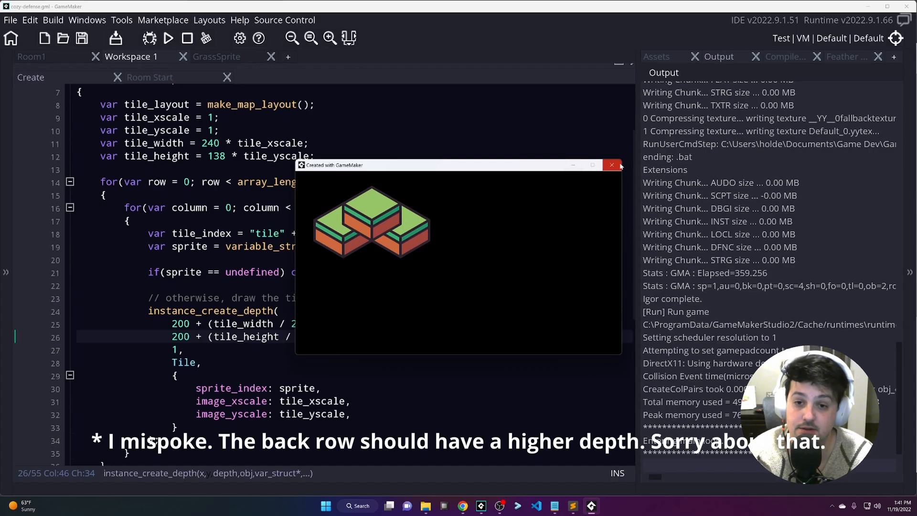
left_click(611, 165)
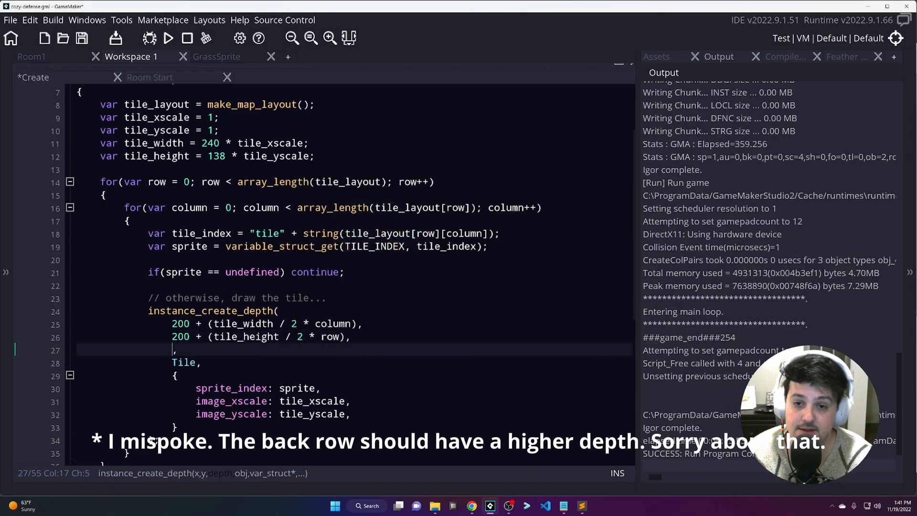
- Set the tile depth to -row and move down to make_map_layout
type("-row")
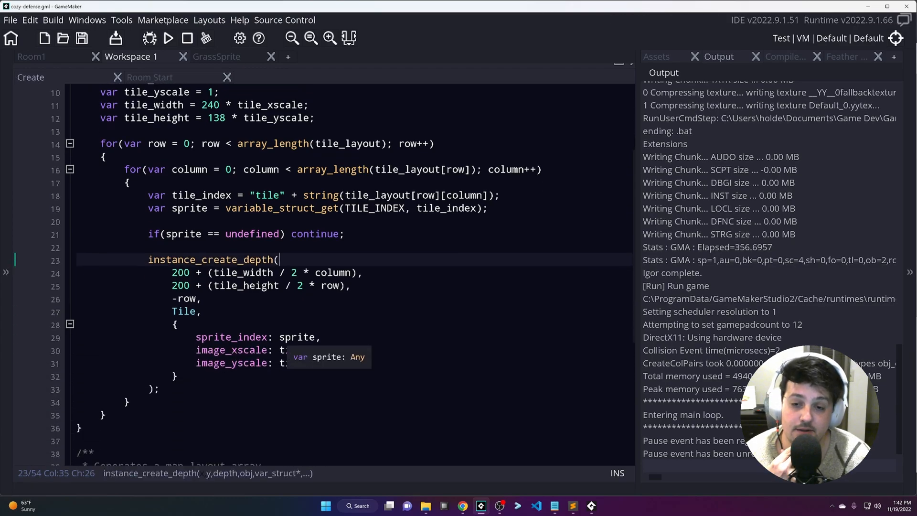
scroll("down", 3)
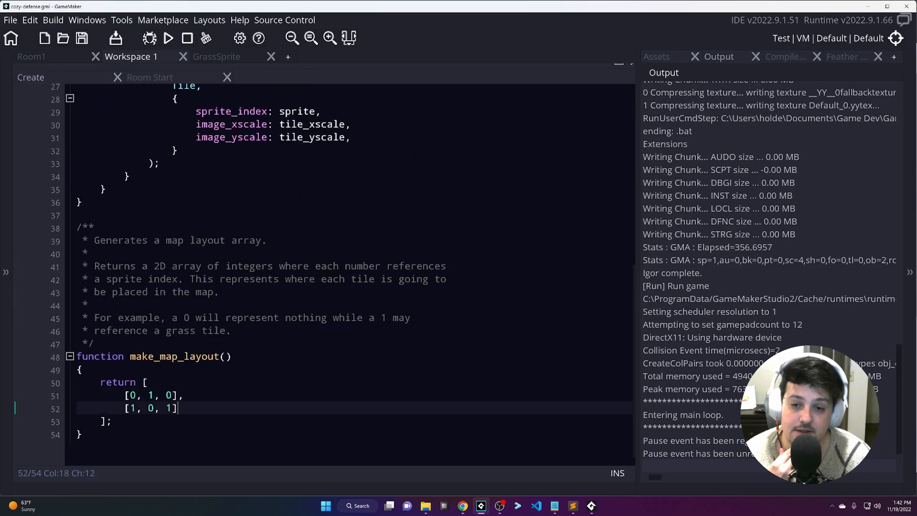
- Edit the layout array to [0,0,1,0],[0,1,0,1],[1,0,1,0] and rerun the game with it
type(", 0, 1, 0],")
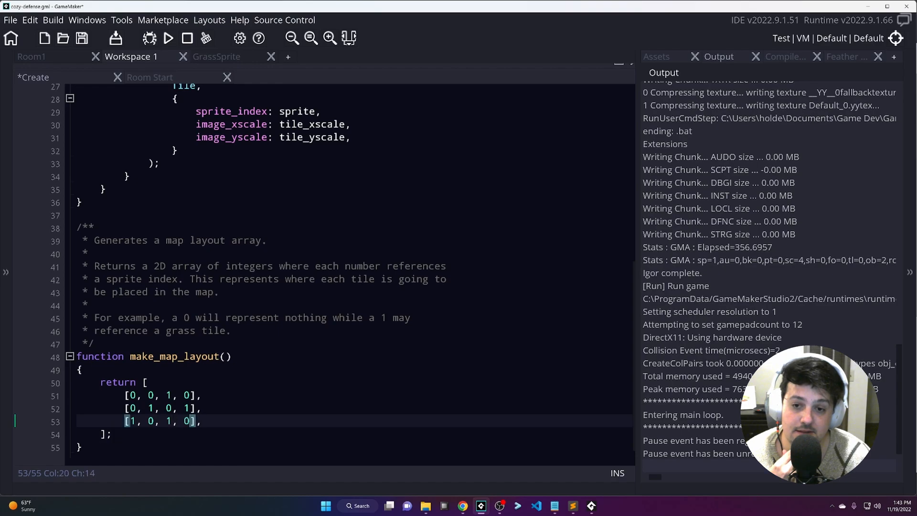
left_click(168, 38)
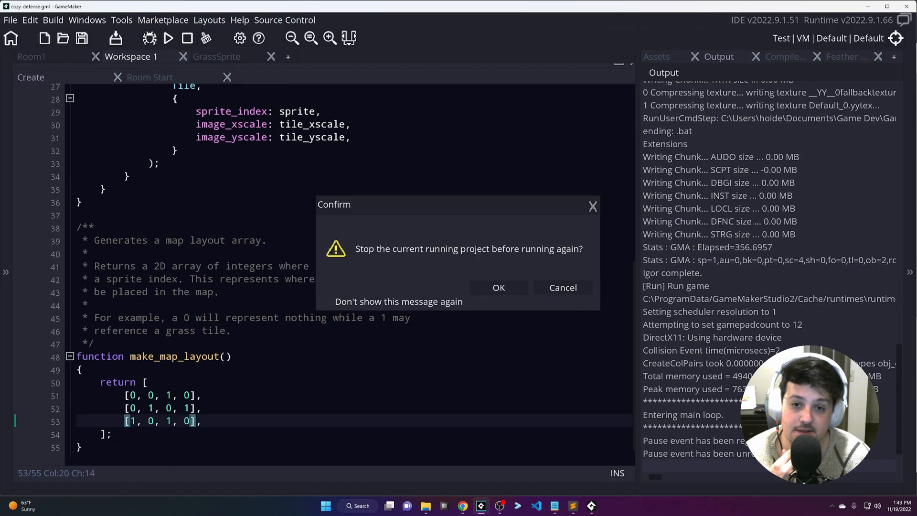
left_click(498, 288)
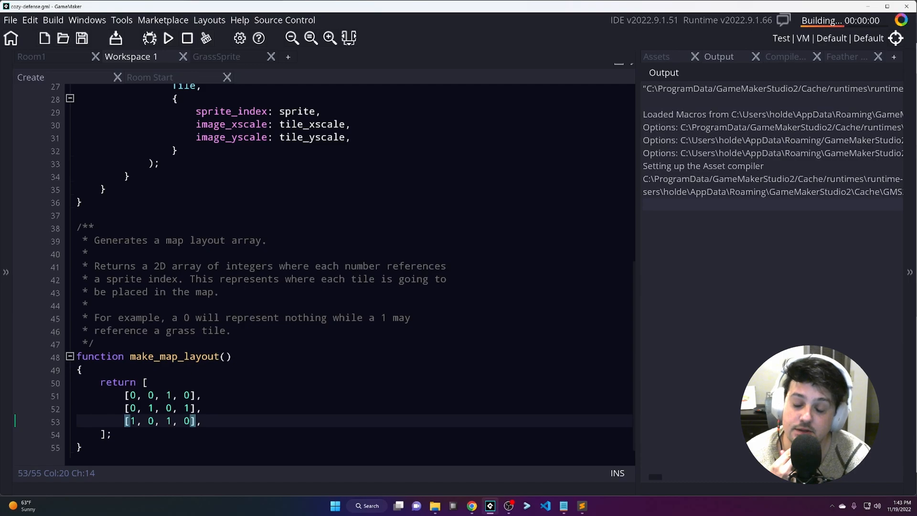
left_click(169, 37)
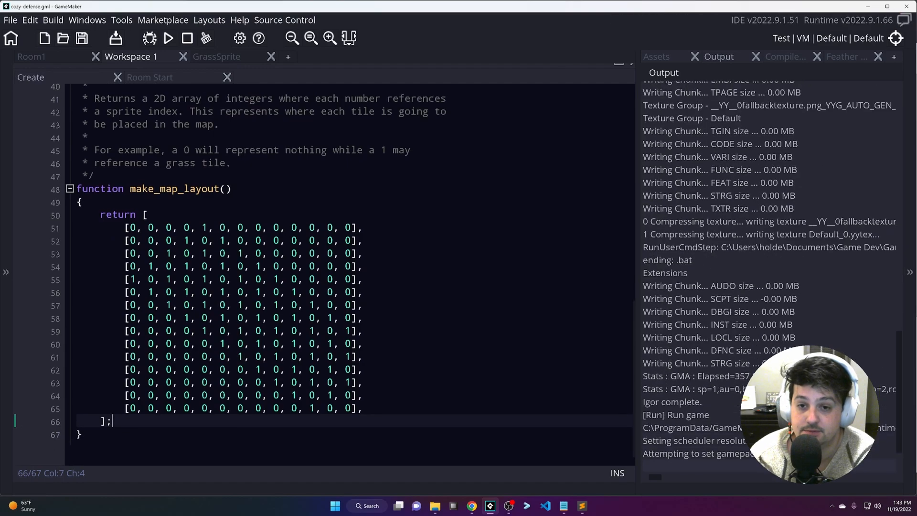
- Run the game to view the 15-row grass field, then close the window
left_click(169, 38)
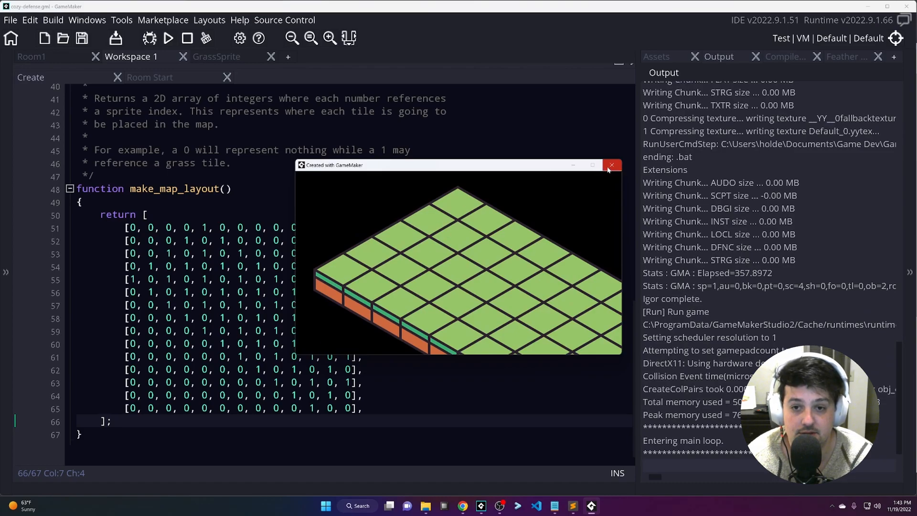
left_click(612, 166)
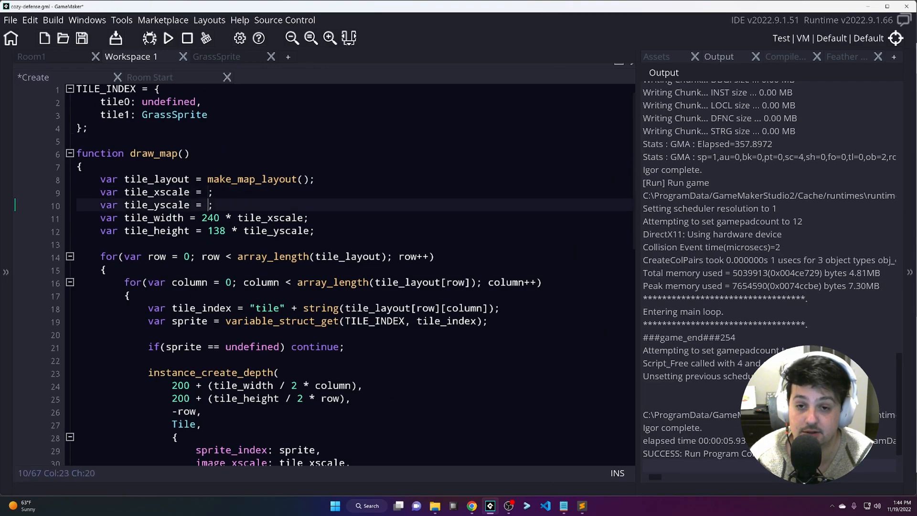
- Set tile_xscale and tile_yscale to 0.5 in draw_map
type("0.5")
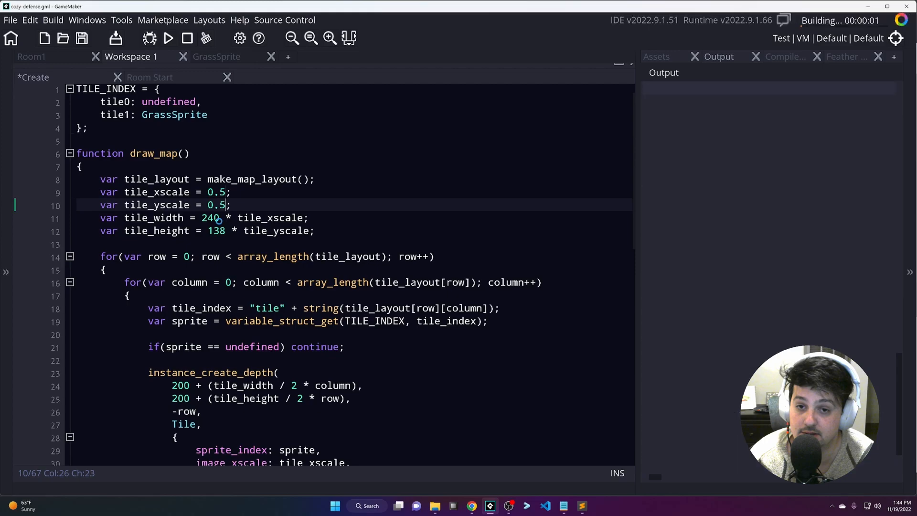